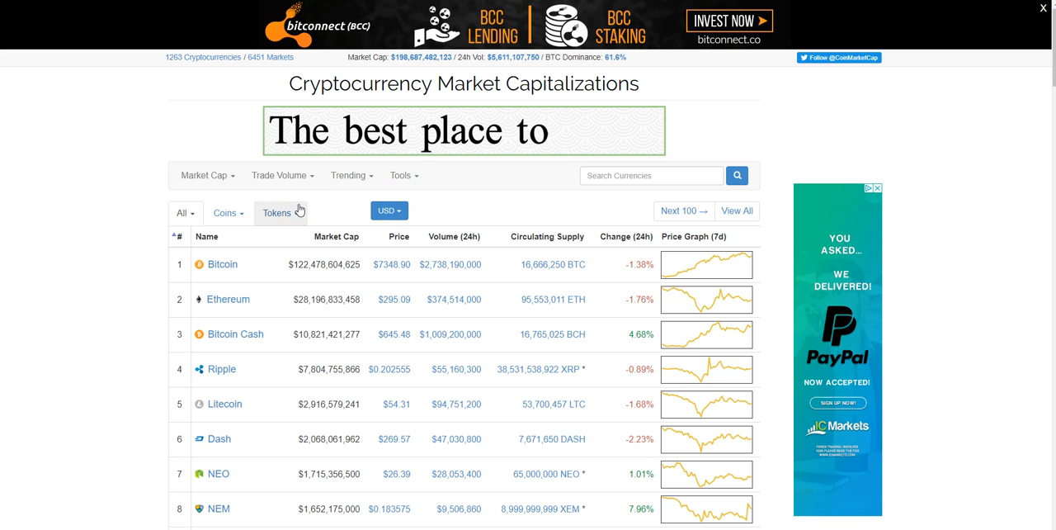
Browse the ranking table, then switch its display currency from USD to BTC
{"action": "scroll", "scroll_direction": "down", "scroll_amount": 3}
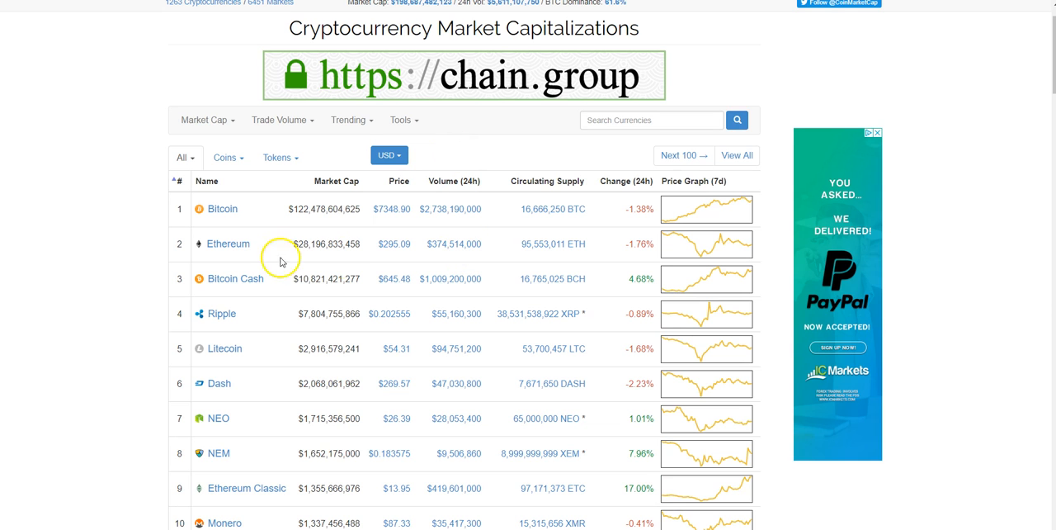
{"action": "scroll", "scroll_direction": "down", "scroll_amount": 3}
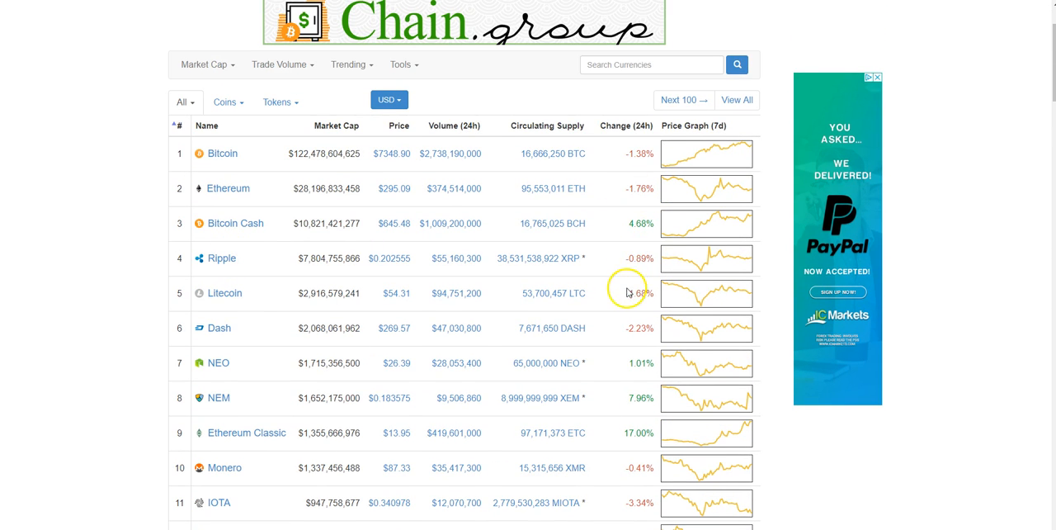
{"action": "scroll", "scroll_direction": "down", "scroll_amount": 3}
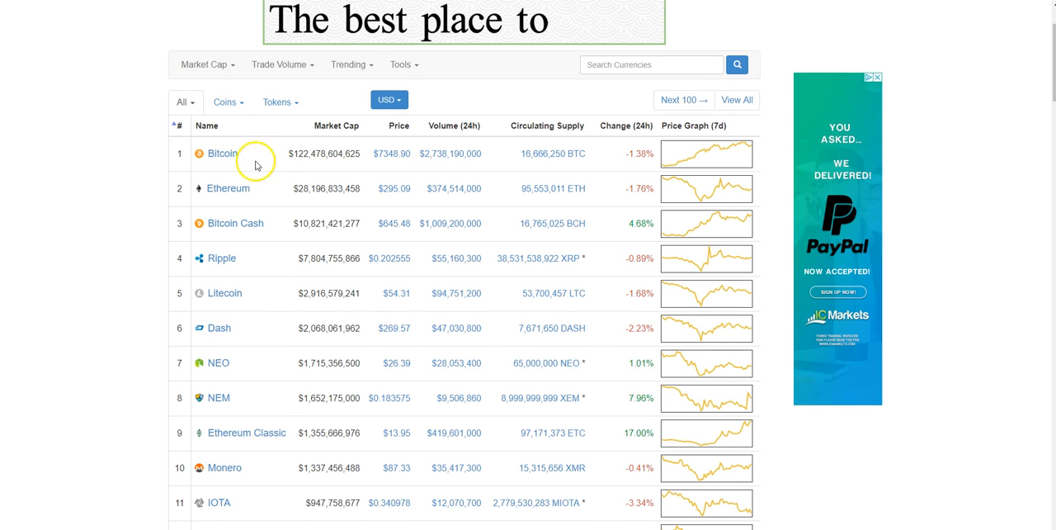
{"action": "scroll", "scroll_direction": "down", "scroll_amount": 3}
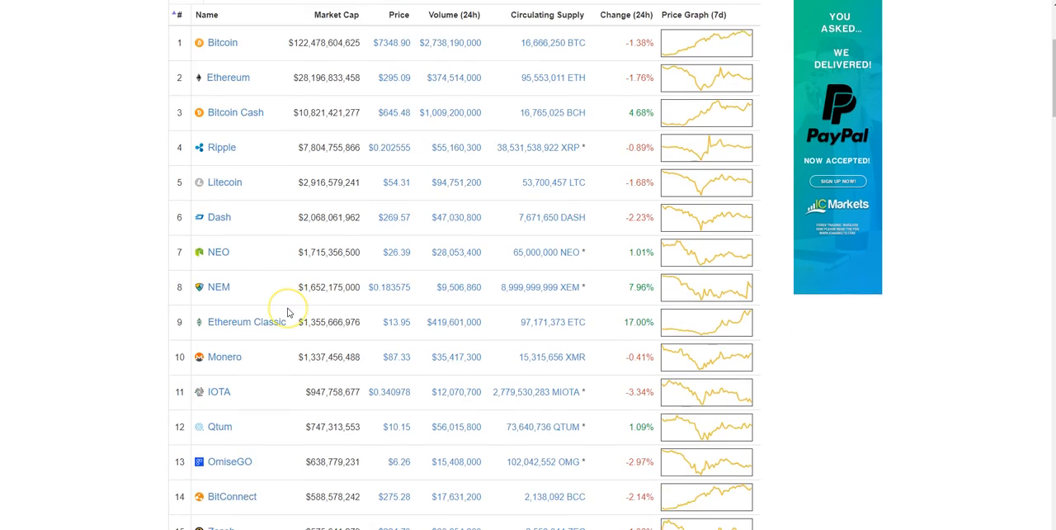
{"action": "scroll", "scroll_direction": "down", "scroll_amount": 3}
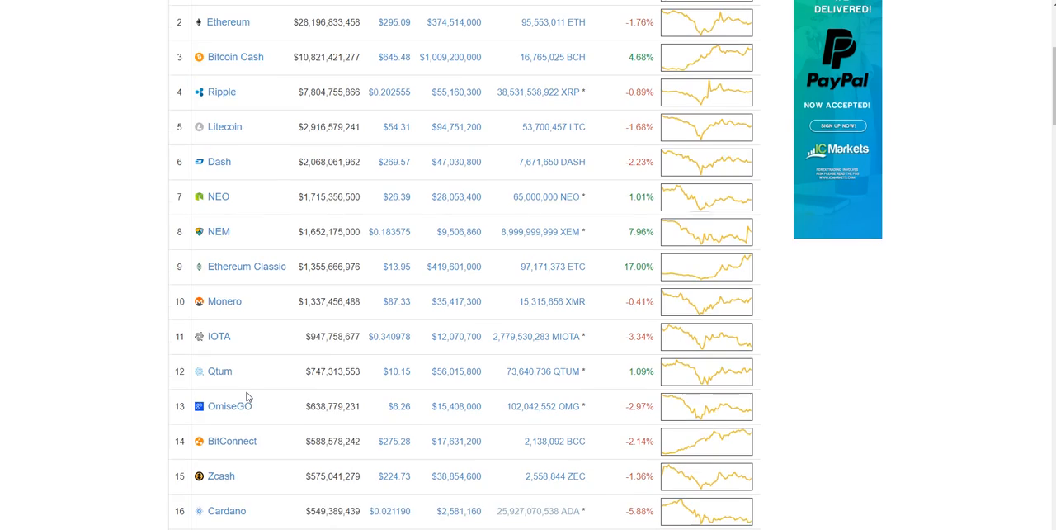
{"action": "scroll", "scroll_direction": "down", "scroll_amount": 3}
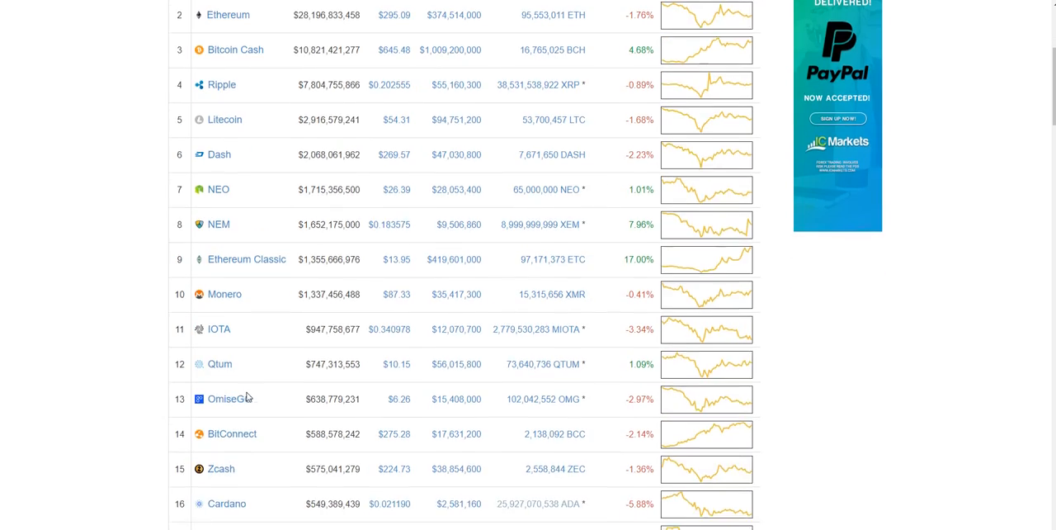
{"action": "scroll", "scroll_direction": "up", "scroll_amount": 3}
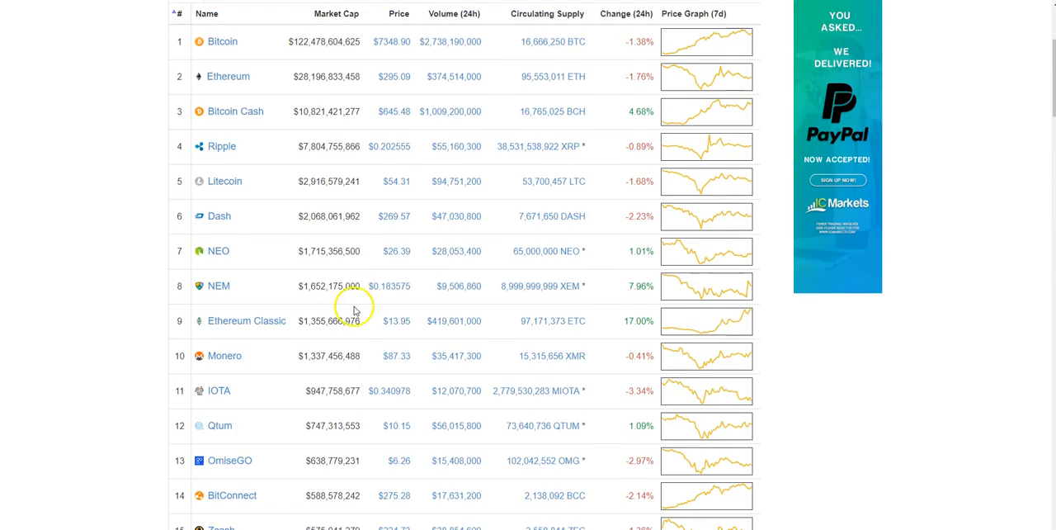
{"action": "left_click", "coordinate": [389, 153]}
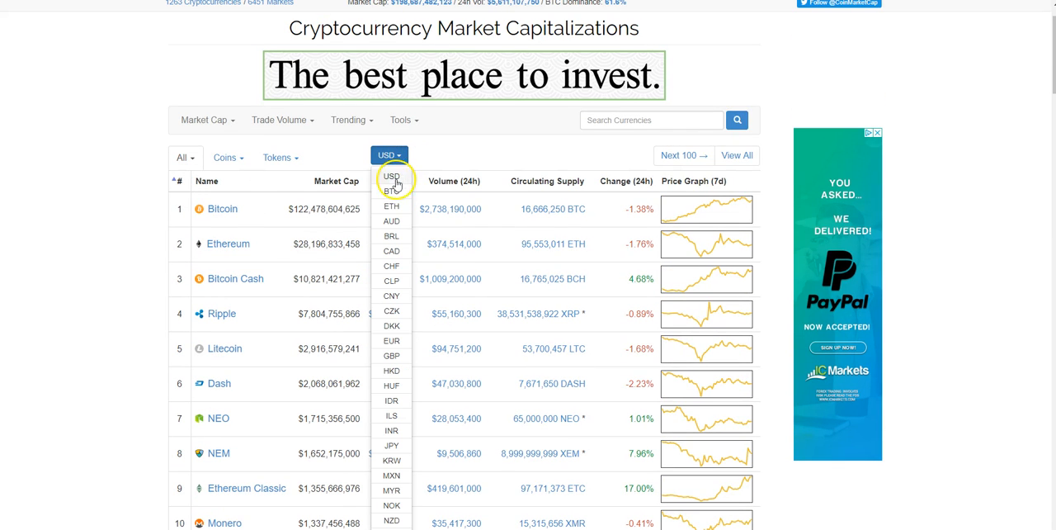
{"action": "left_click", "coordinate": [391, 191]}
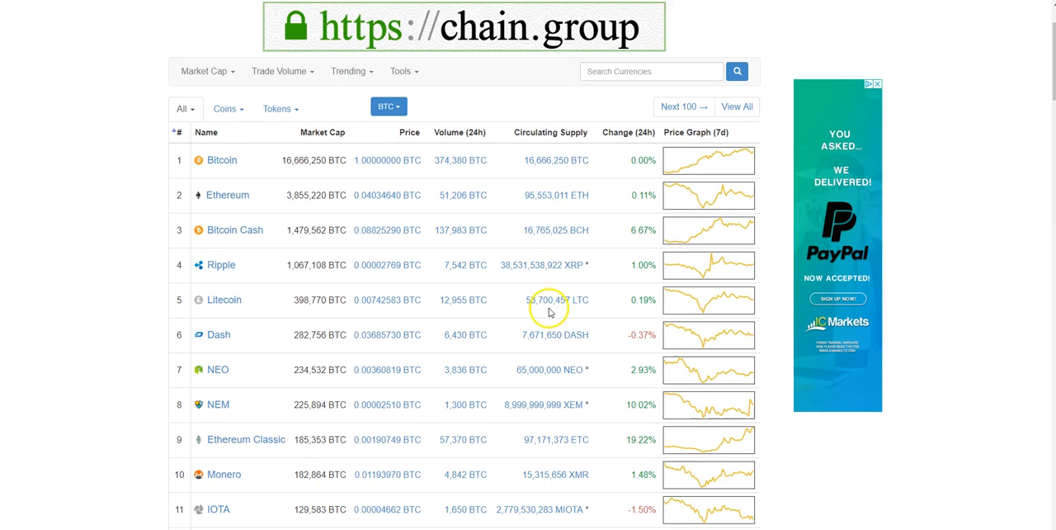
{"action": "scroll", "scroll_direction": "down", "scroll_amount": 3}
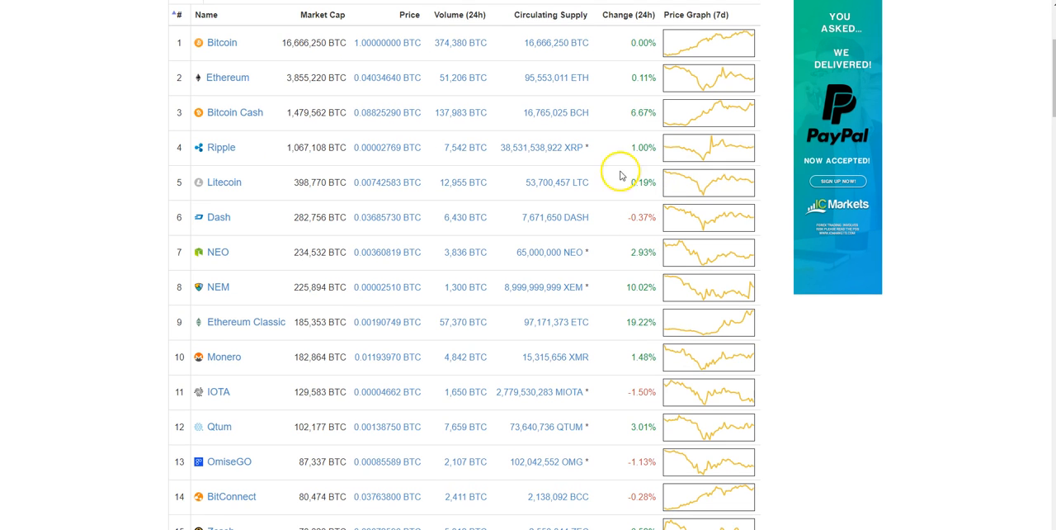
{"action": "mouse_move", "coordinate": [601, 132]}
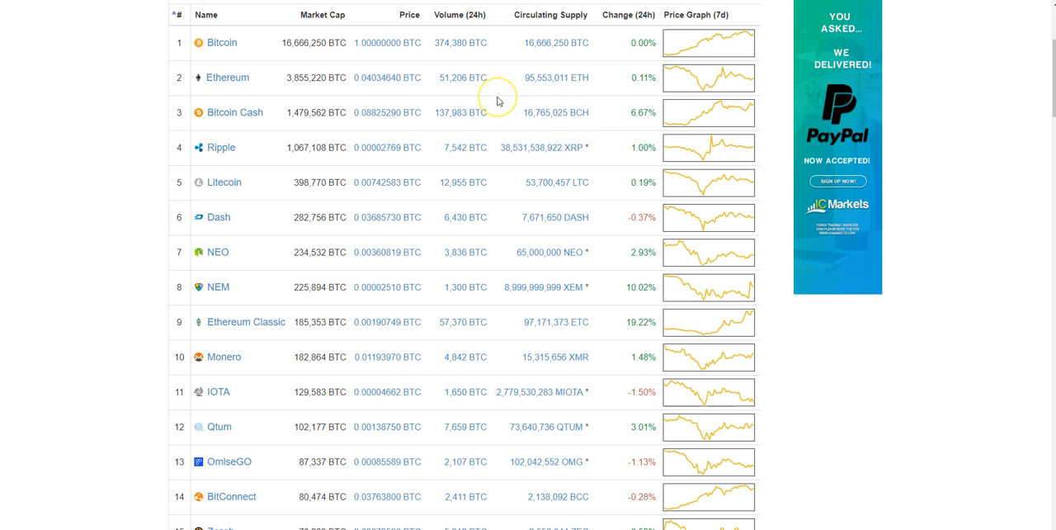
{"action": "mouse_move", "coordinate": [502, 99]}
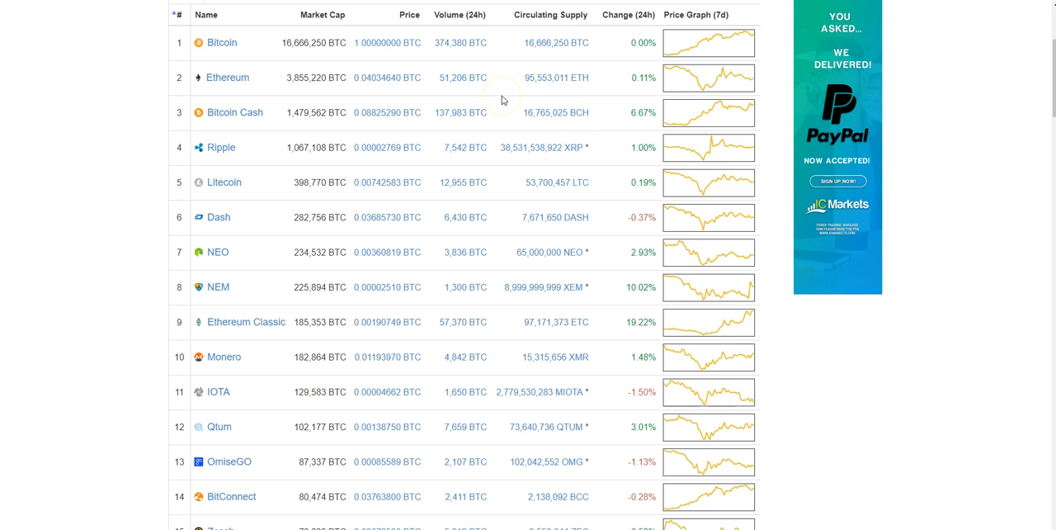
{"action": "scroll", "scroll_direction": "down", "scroll_amount": 3}
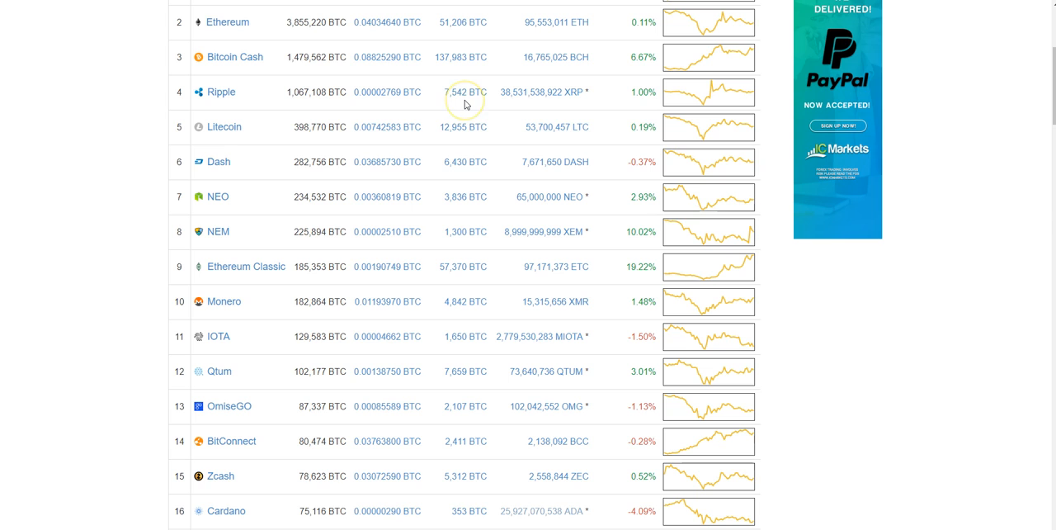
{"action": "mouse_move", "coordinate": [422, 113]}
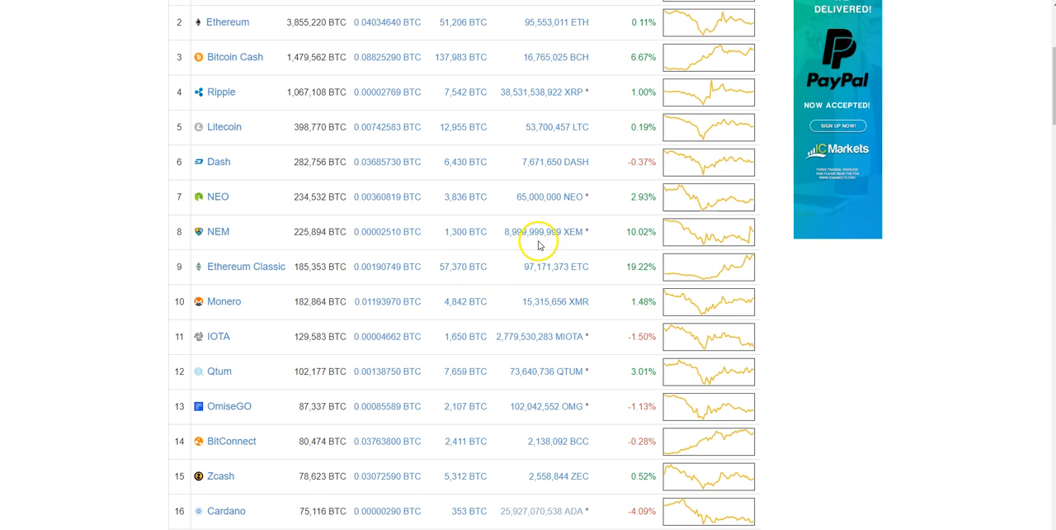
{"action": "mouse_move", "coordinate": [543, 218]}
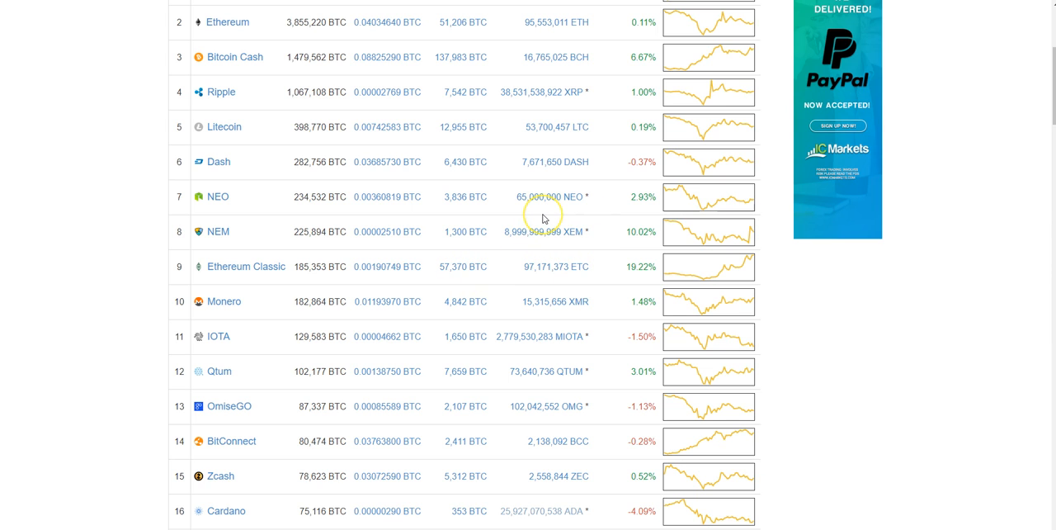
{"action": "mouse_move", "coordinate": [513, 188]}
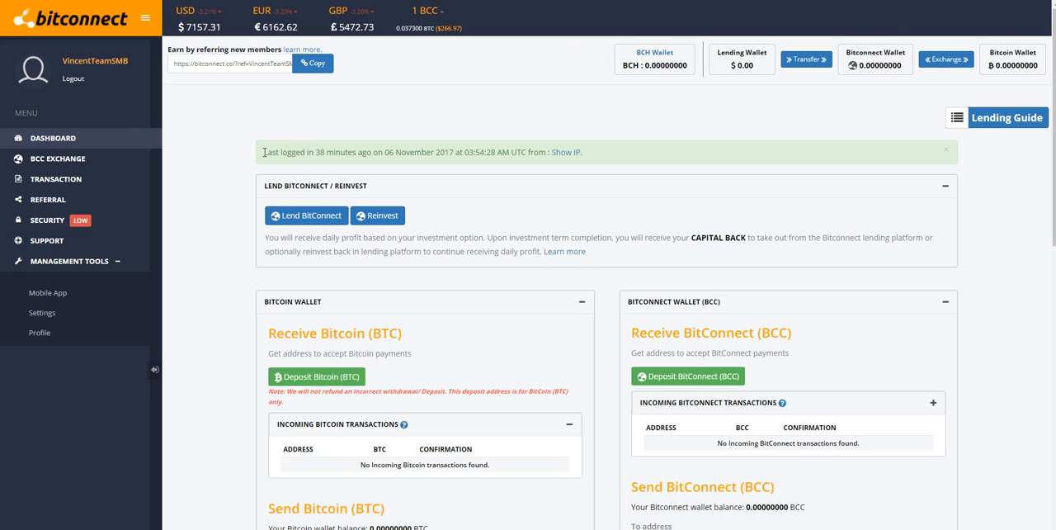
{"action": "mouse_move", "coordinate": [739, 63]}
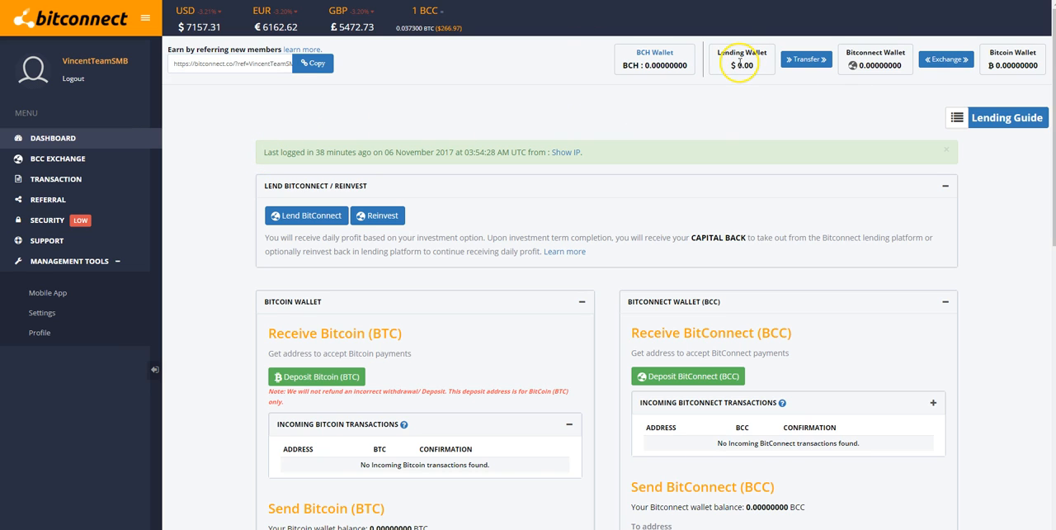
{"action": "mouse_move", "coordinate": [719, 83]}
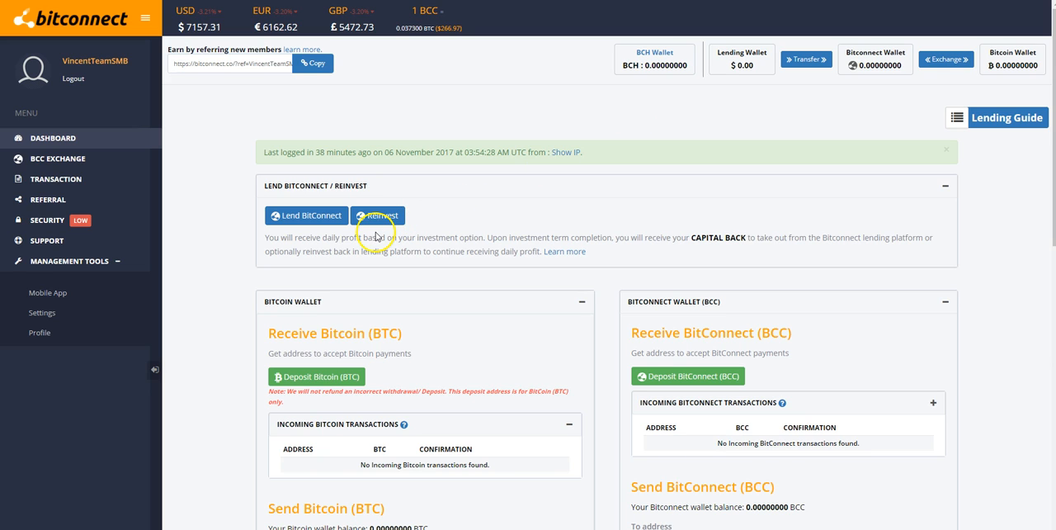
{"action": "mouse_move", "coordinate": [423, 187]}
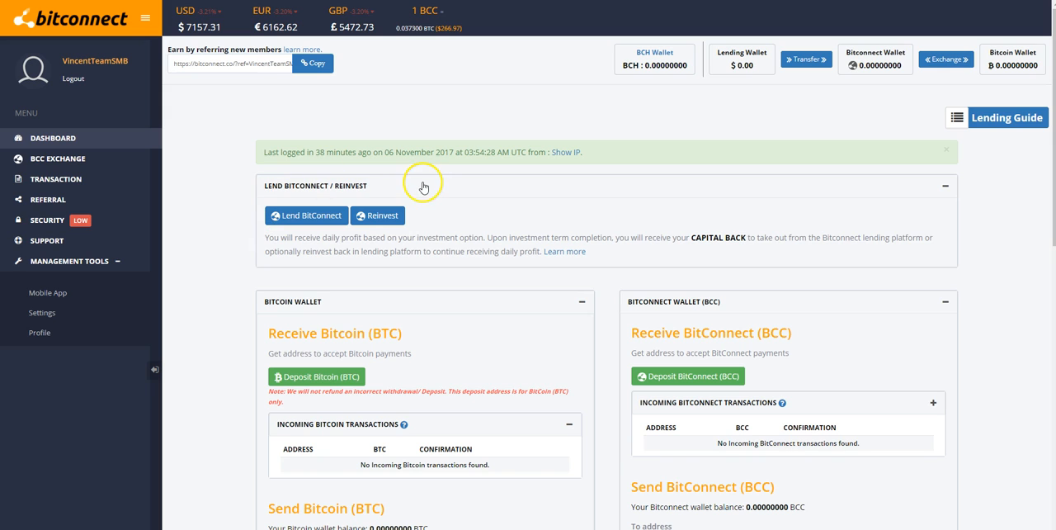
{"action": "mouse_move", "coordinate": [236, 229]}
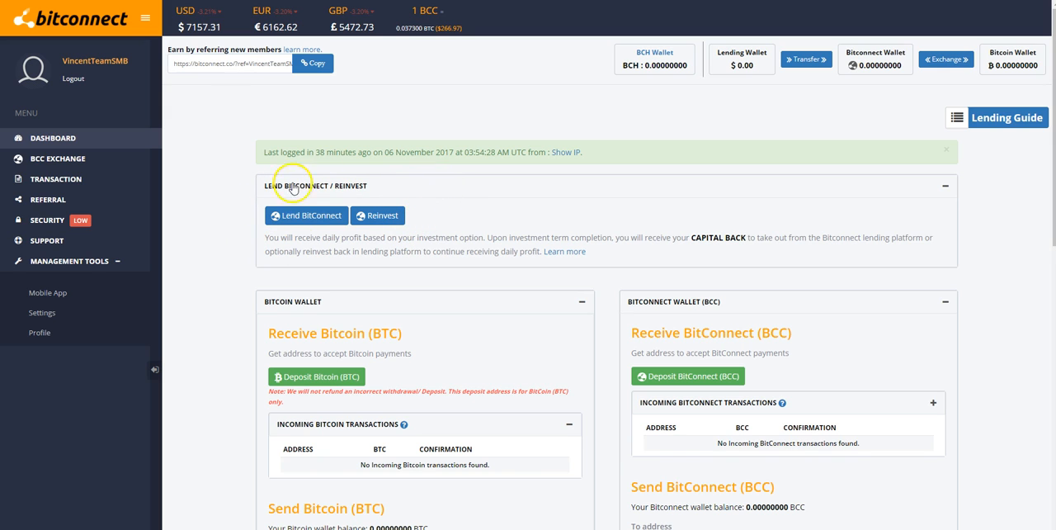
{"action": "mouse_move", "coordinate": [443, 188]}
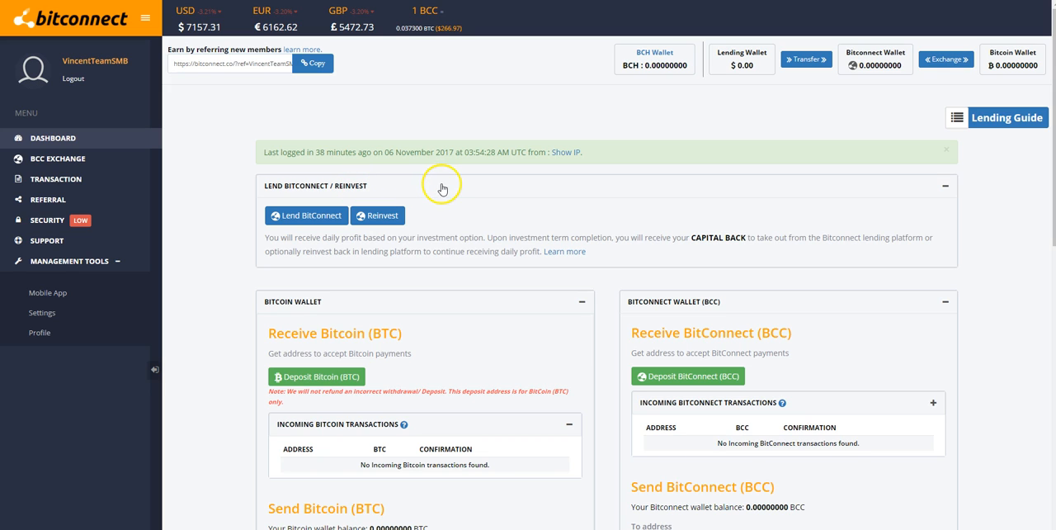
{"action": "mouse_move", "coordinate": [307, 215]}
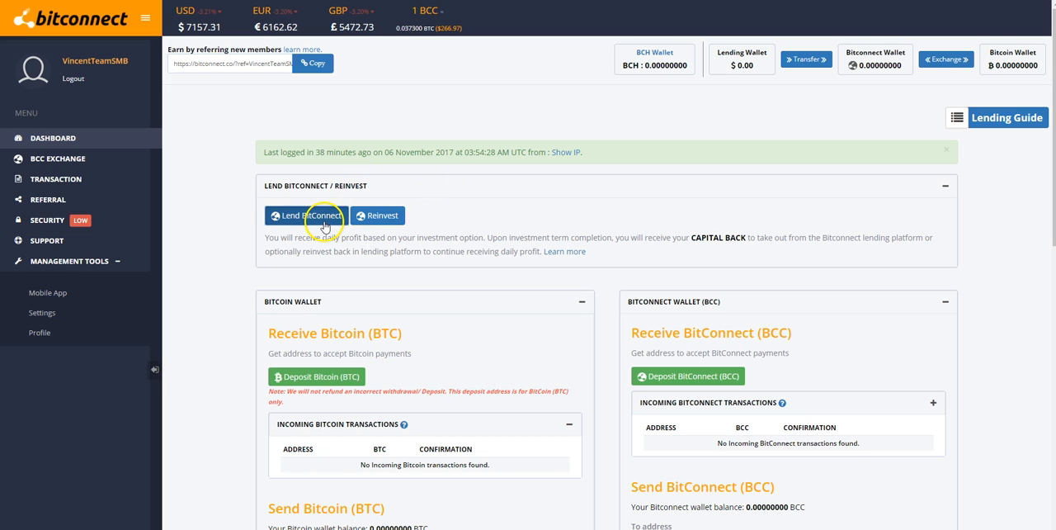
Bring up the Invest BitConnect dialog listing lending tiers, daily interest rates and capital release periods
{"action": "left_click", "coordinate": [306, 214]}
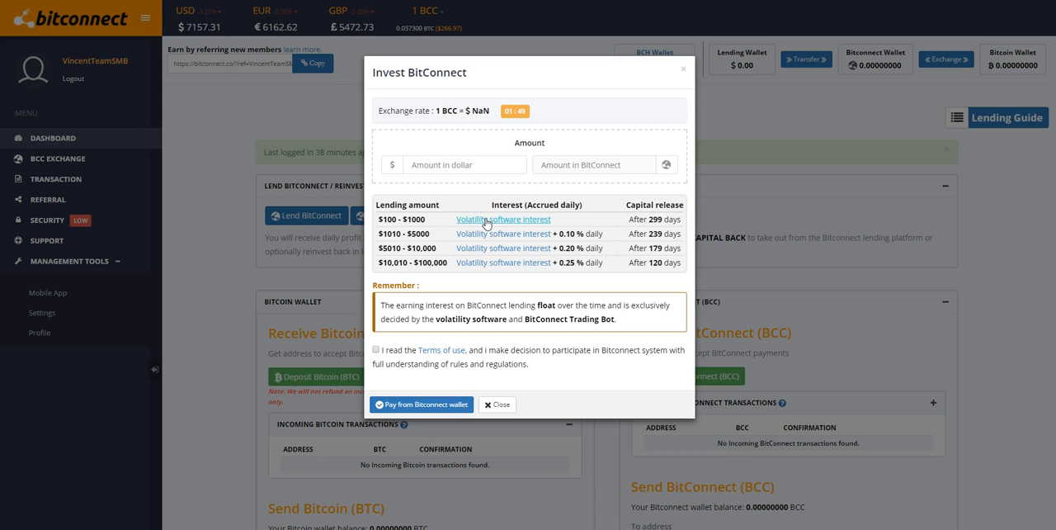
{"action": "mouse_move", "coordinate": [492, 211]}
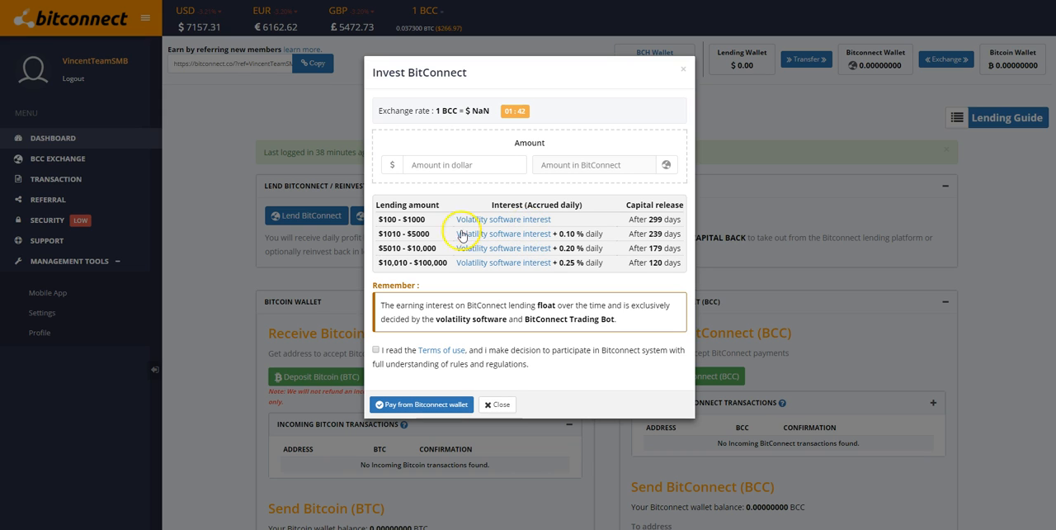
{"action": "mouse_move", "coordinate": [399, 232]}
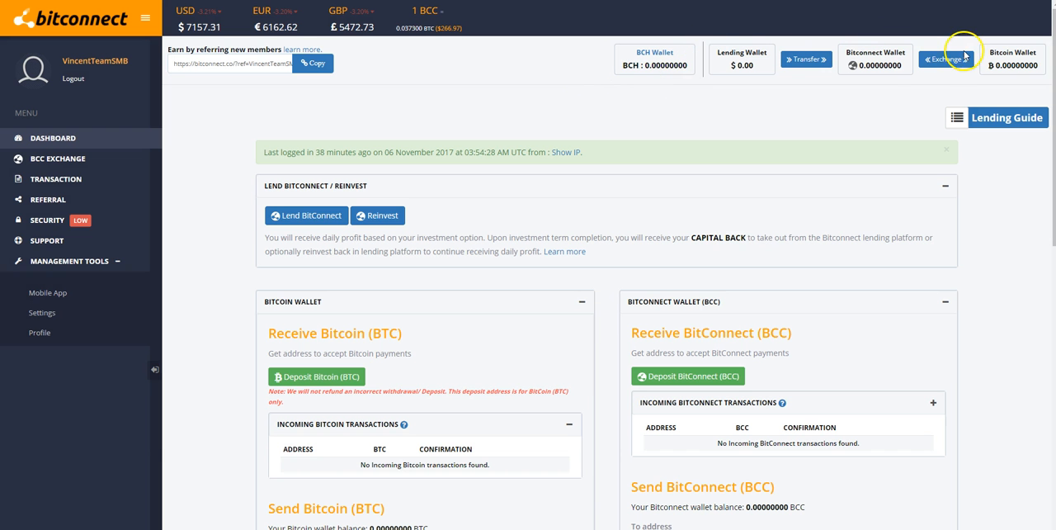
{"action": "mouse_move", "coordinate": [683, 53]}
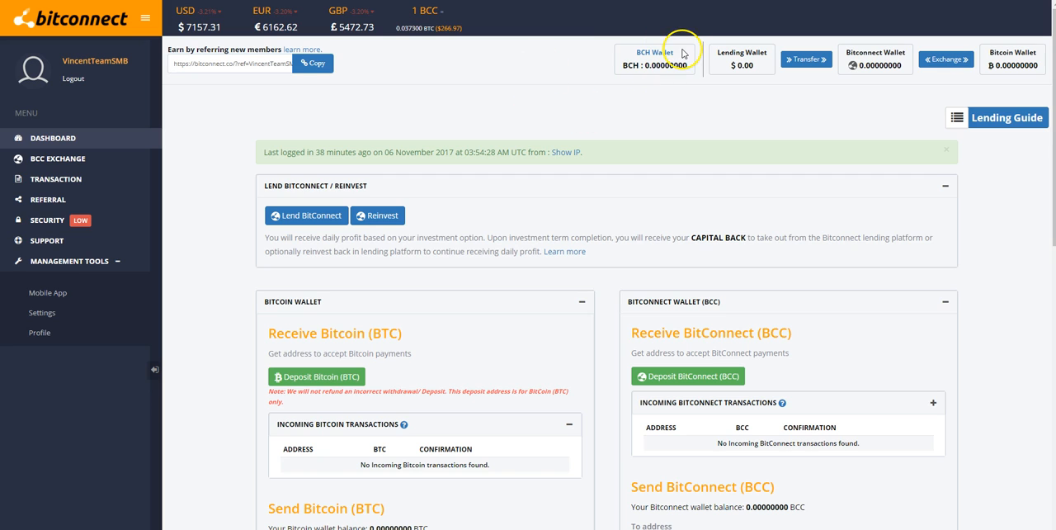
{"action": "mouse_move", "coordinate": [555, 61]}
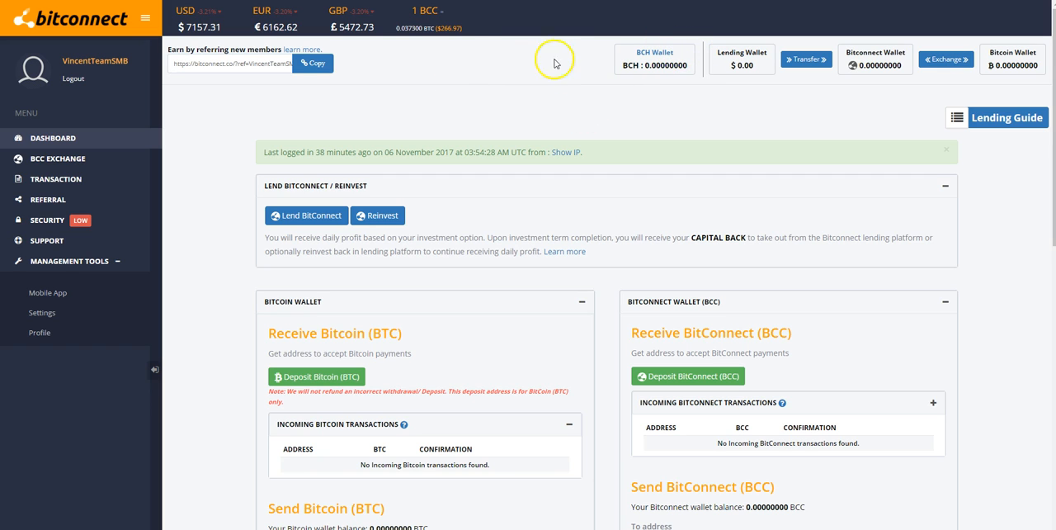
{"action": "mouse_move", "coordinate": [821, 23]}
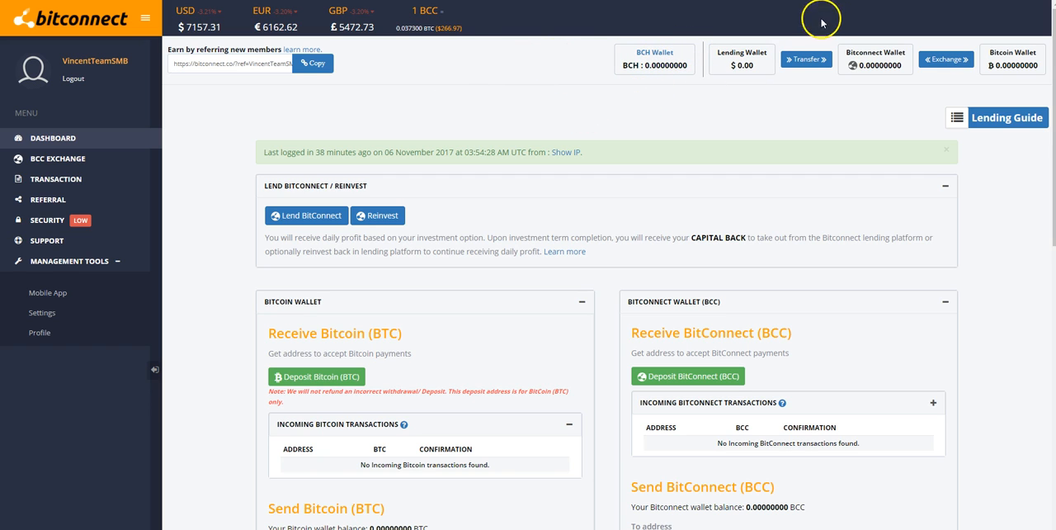
{"action": "mouse_move", "coordinate": [782, 99]}
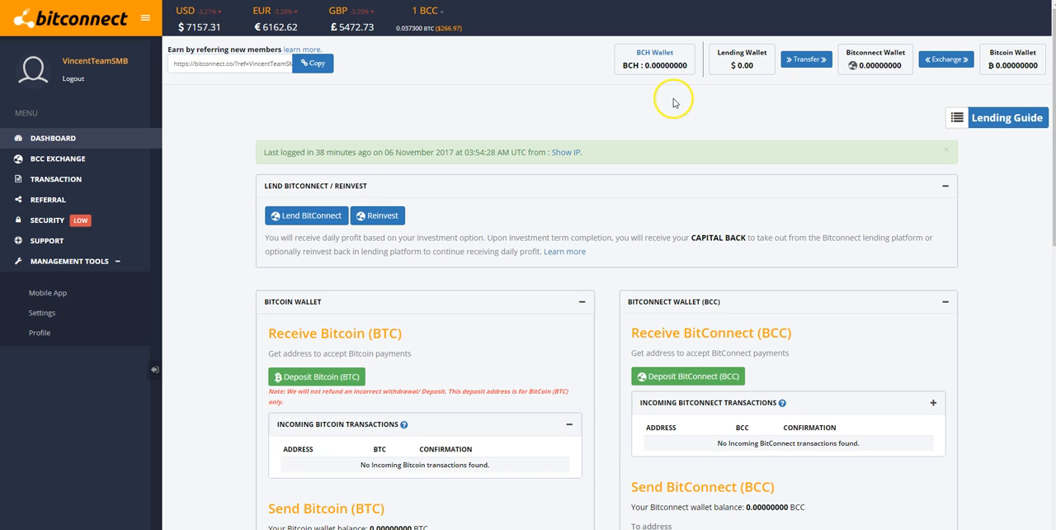
{"action": "mouse_move", "coordinate": [510, 122]}
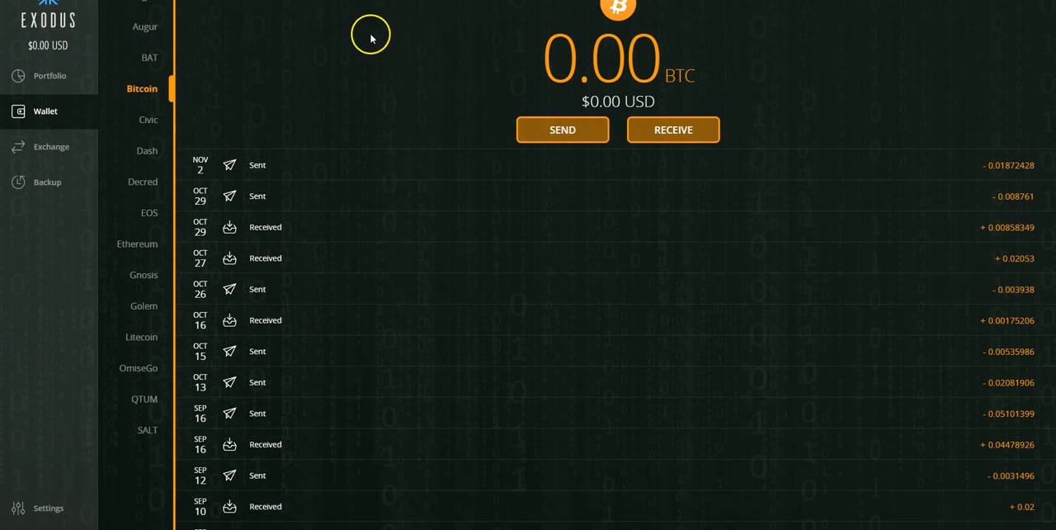
{"action": "mouse_move", "coordinate": [568, 86]}
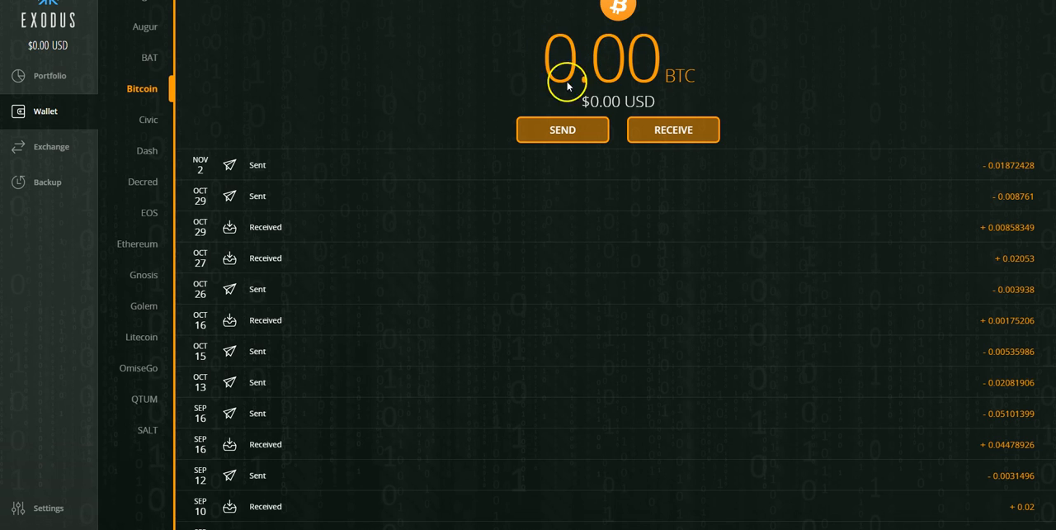
{"action": "mouse_move", "coordinate": [505, 86]}
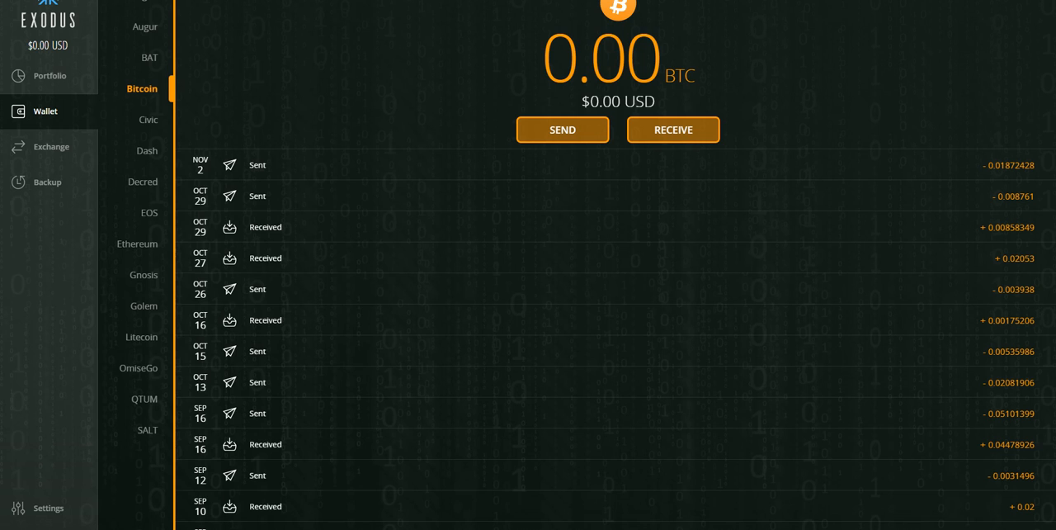
{"action": "mouse_move", "coordinate": [482, 9]}
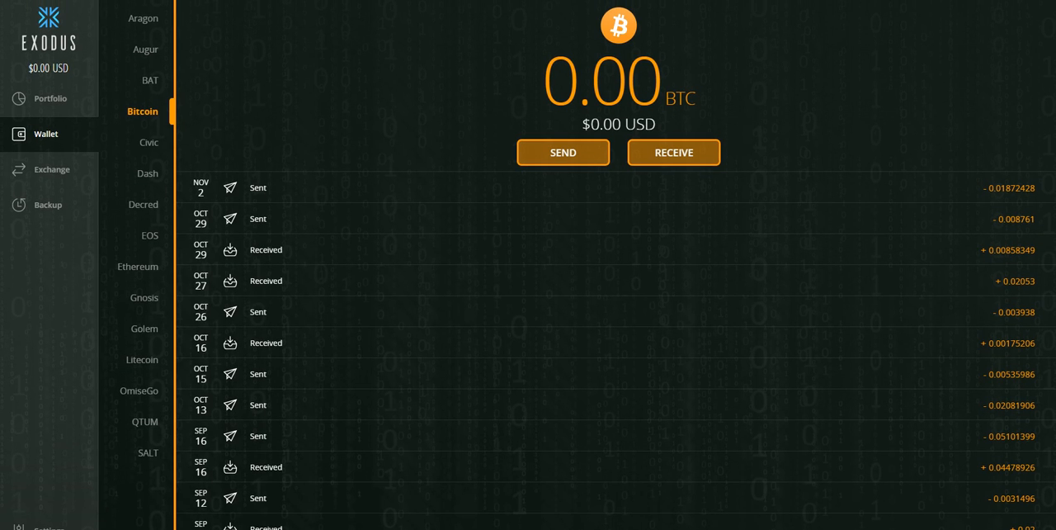
{"action": "mouse_move", "coordinate": [535, 200]}
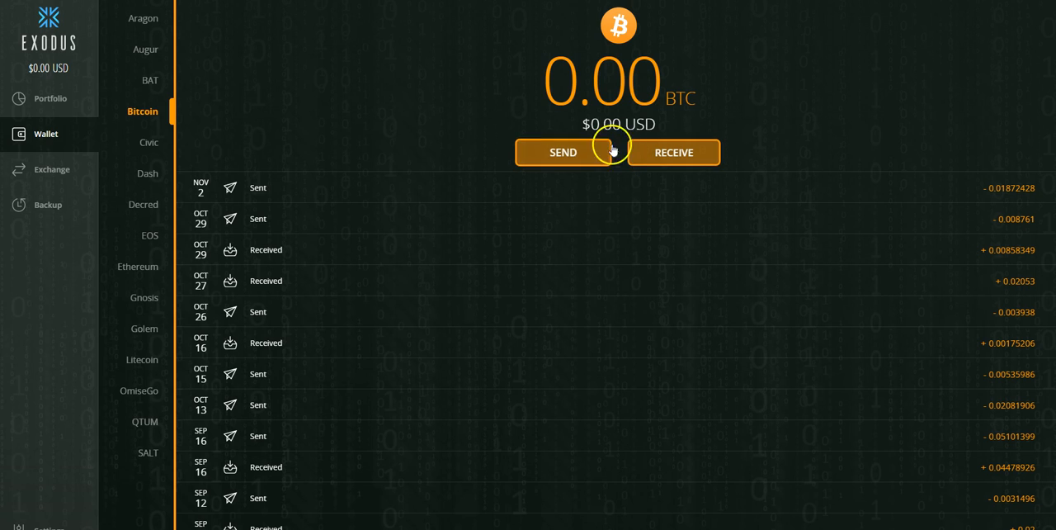
{"action": "mouse_move", "coordinate": [800, 72]}
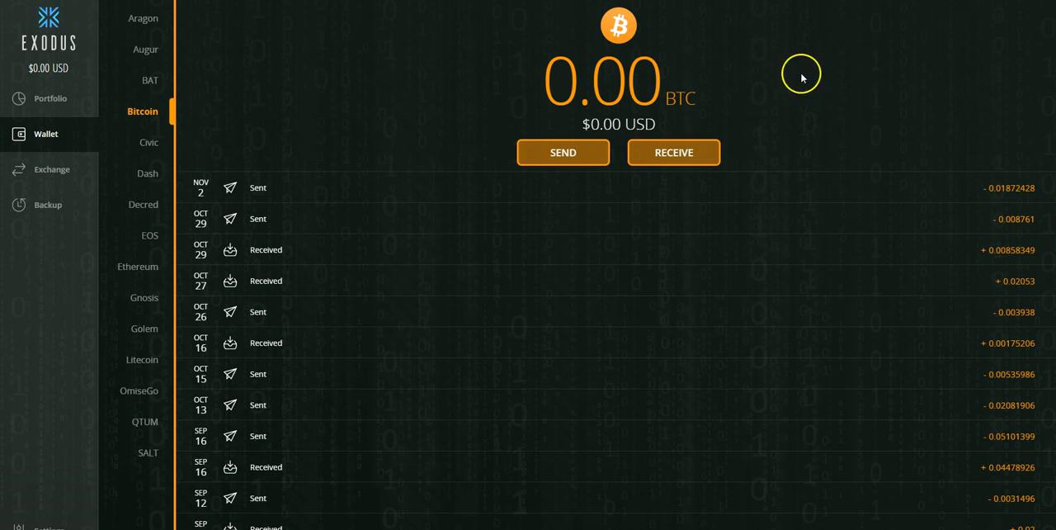
{"action": "mouse_move", "coordinate": [346, 313]}
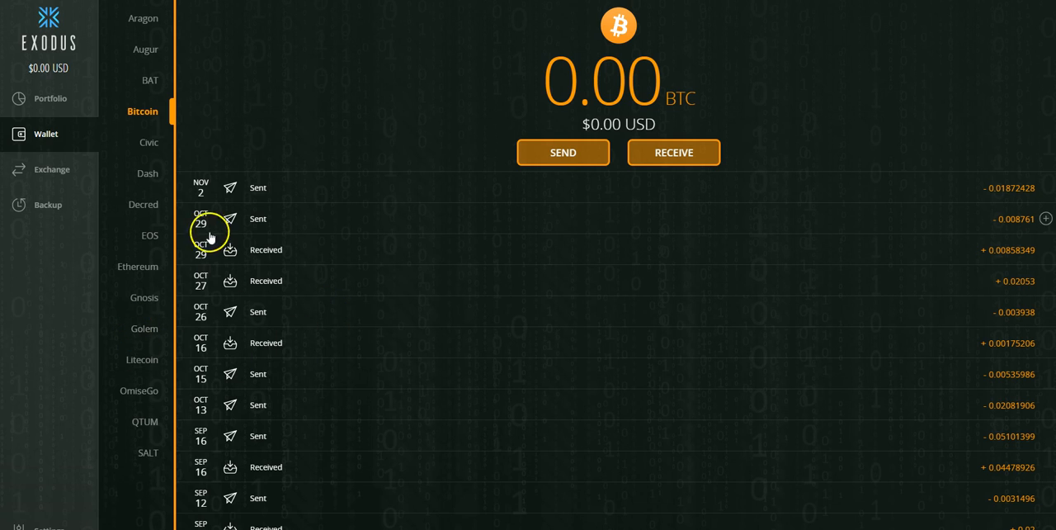
{"action": "mouse_move", "coordinate": [173, 386]}
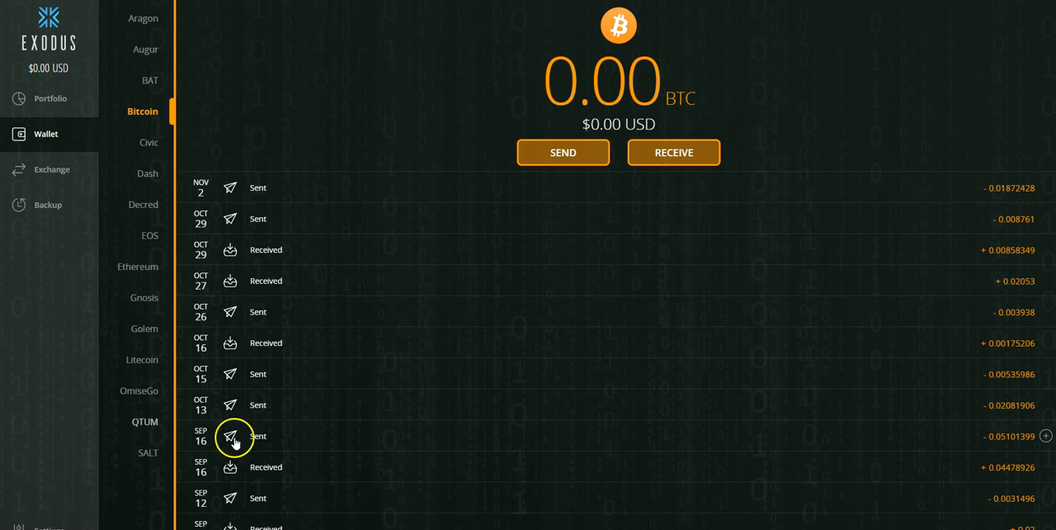
Scroll the Bitcoin wallet's transaction list back through the September and August entries
{"action": "scroll", "scroll_direction": "down", "scroll_amount": 3}
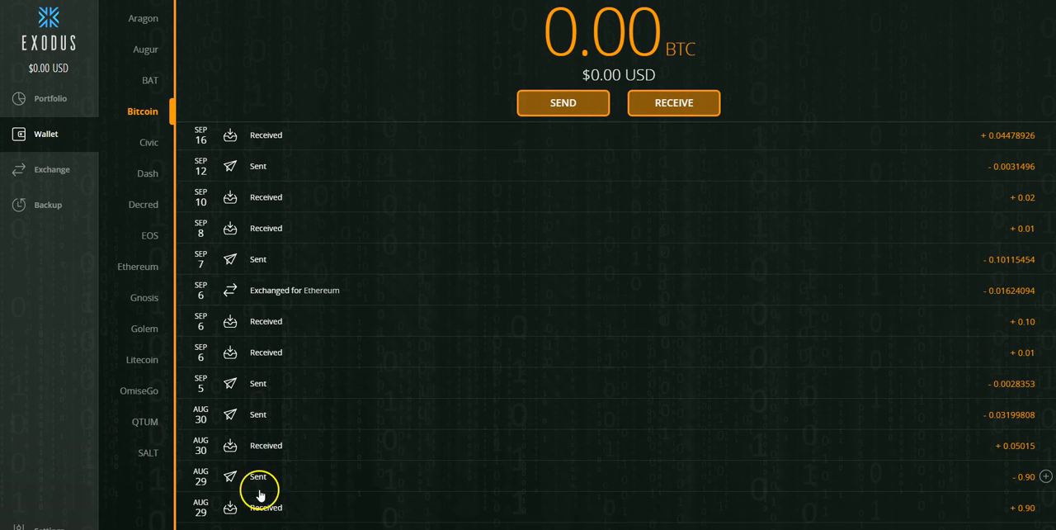
{"action": "scroll", "scroll_direction": "down", "scroll_amount": 3}
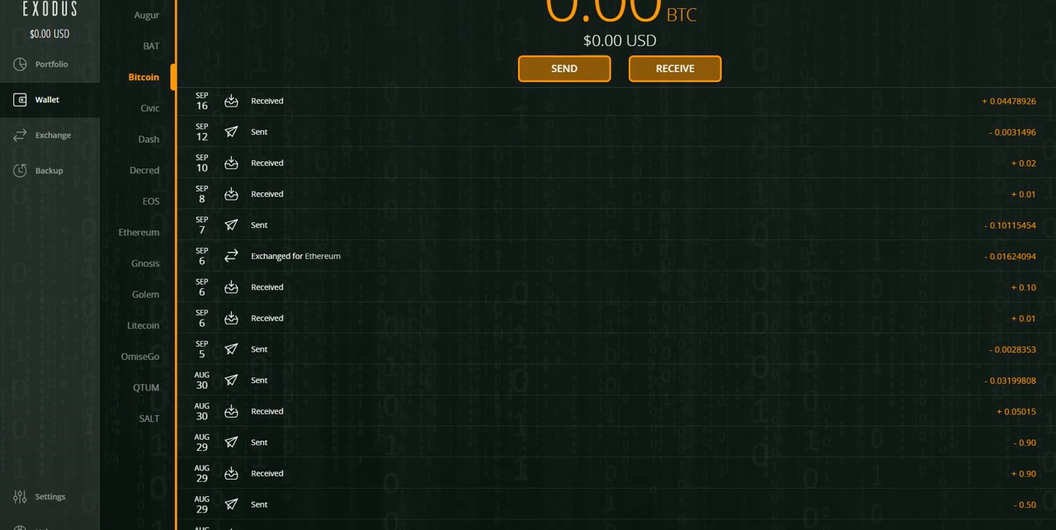
{"action": "scroll", "scroll_direction": "down", "scroll_amount": 3}
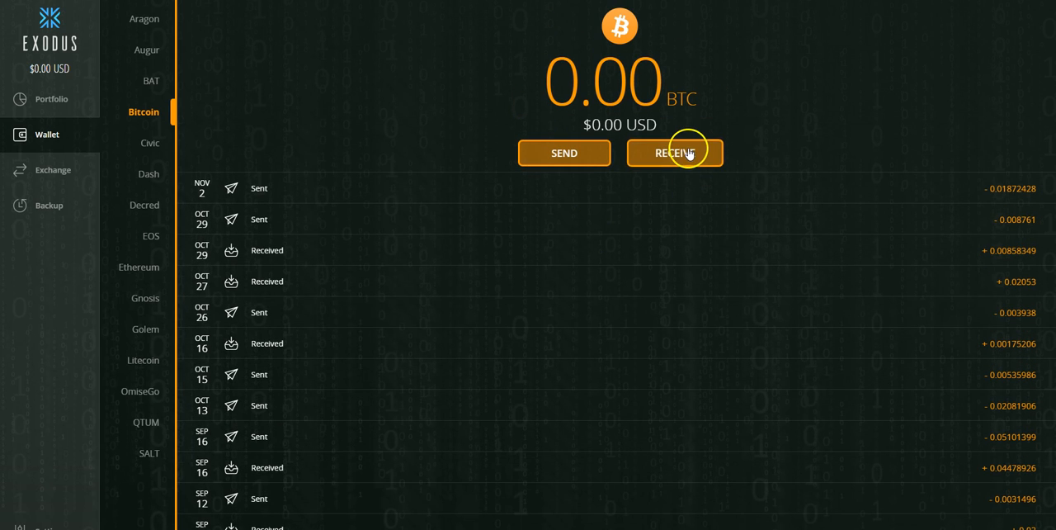
Show the wallet's bitcoin receive address with QR code and copy the address to the clipboard
{"action": "left_click", "coordinate": [673, 152]}
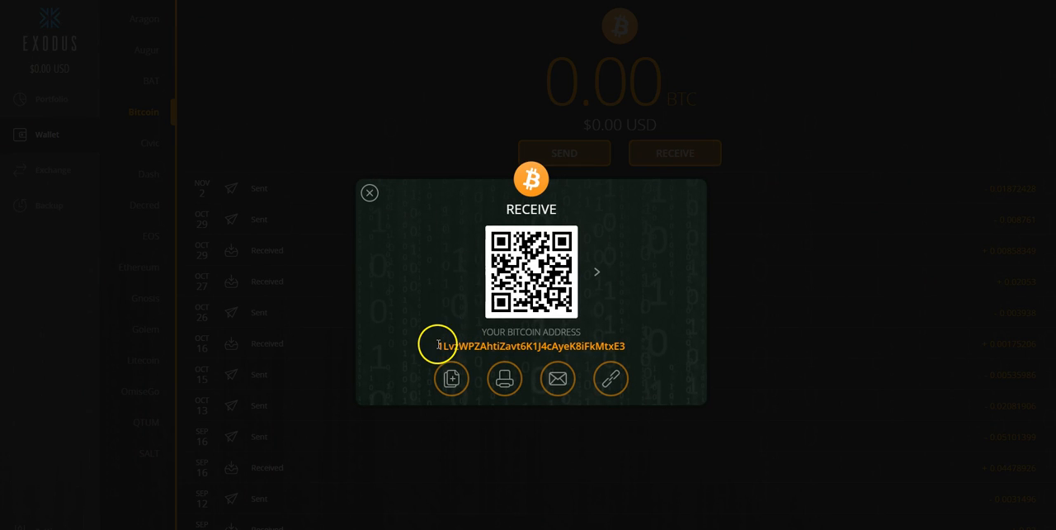
{"action": "left_click", "coordinate": [452, 378]}
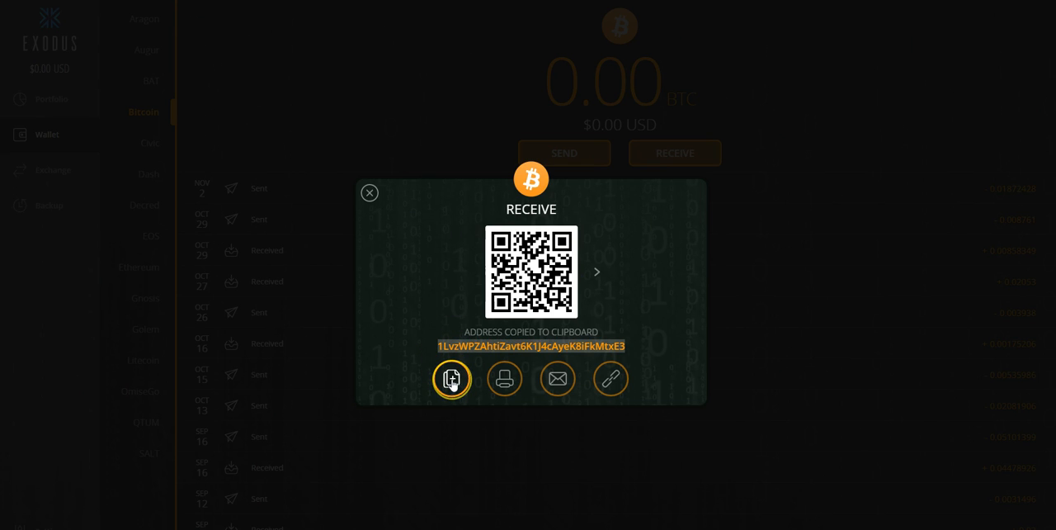
{"action": "left_click", "coordinate": [369, 192]}
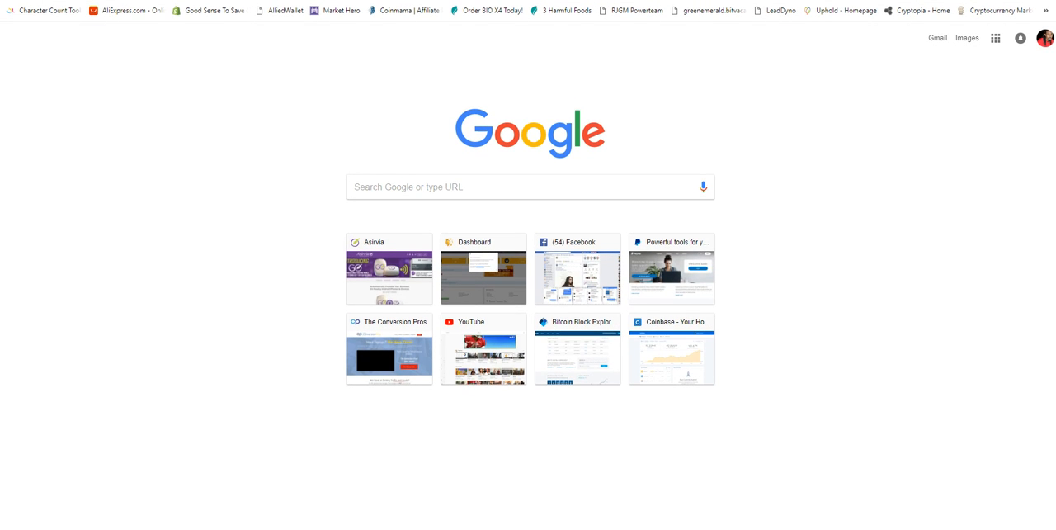
{"action": "type", "text": "blockchain"}
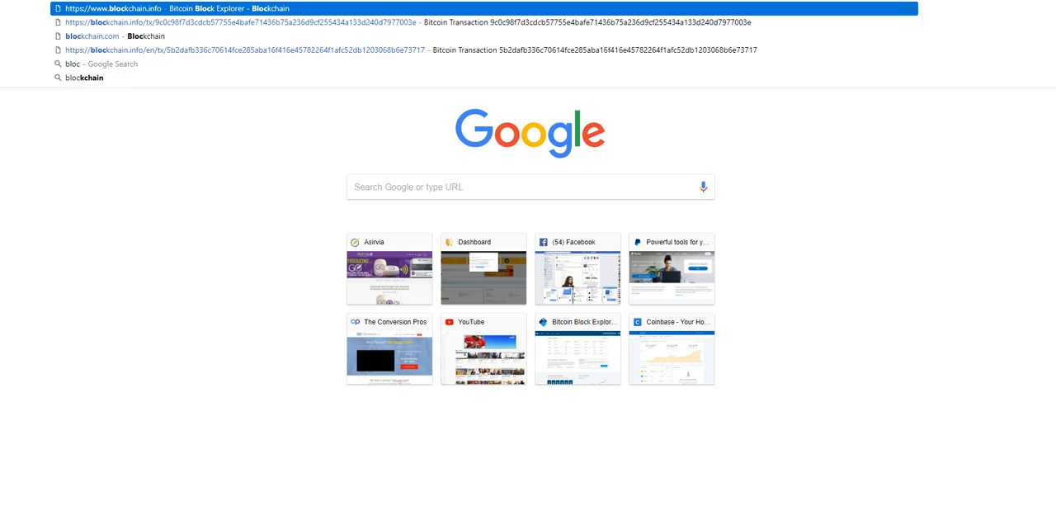
{"action": "mouse_move", "coordinate": [588, 11]}
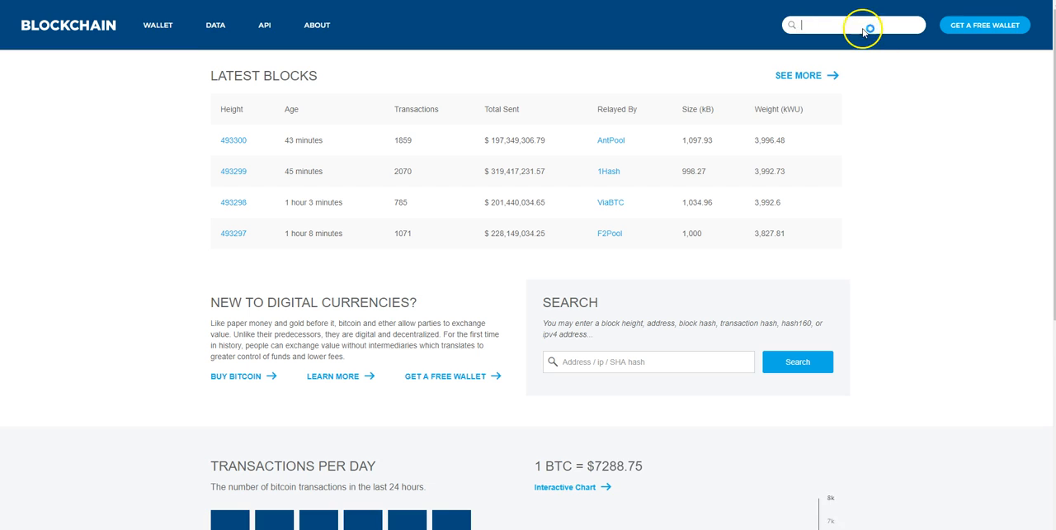
{"action": "type", "text": "AhtiZavt6K1J4TAyeK8iFkMtxE3"}
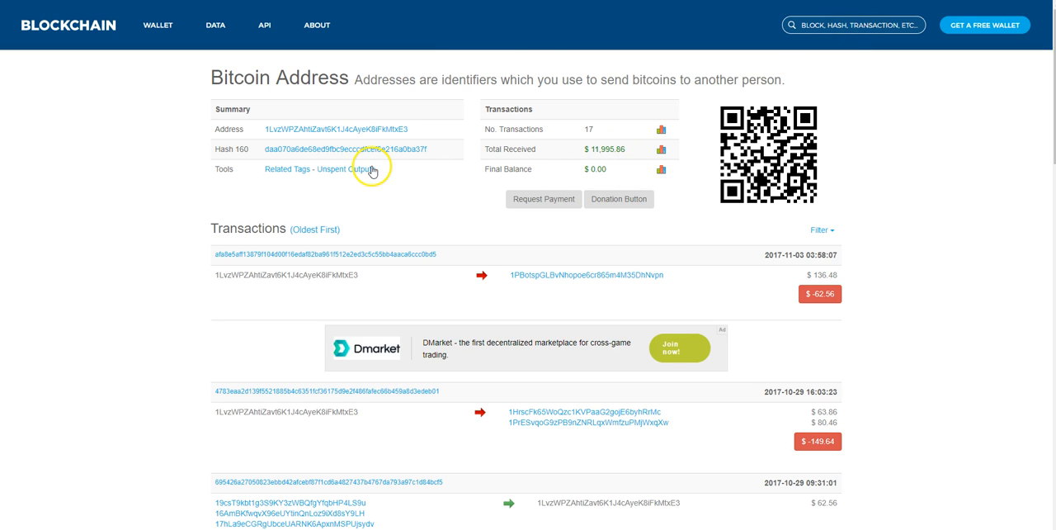
{"action": "mouse_move", "coordinate": [392, 116]}
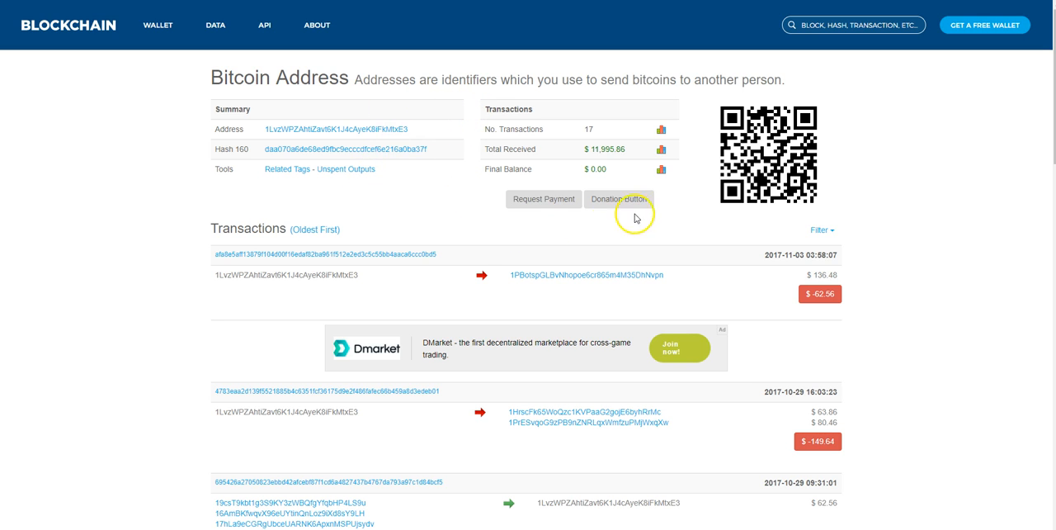
{"action": "mouse_move", "coordinate": [635, 112]}
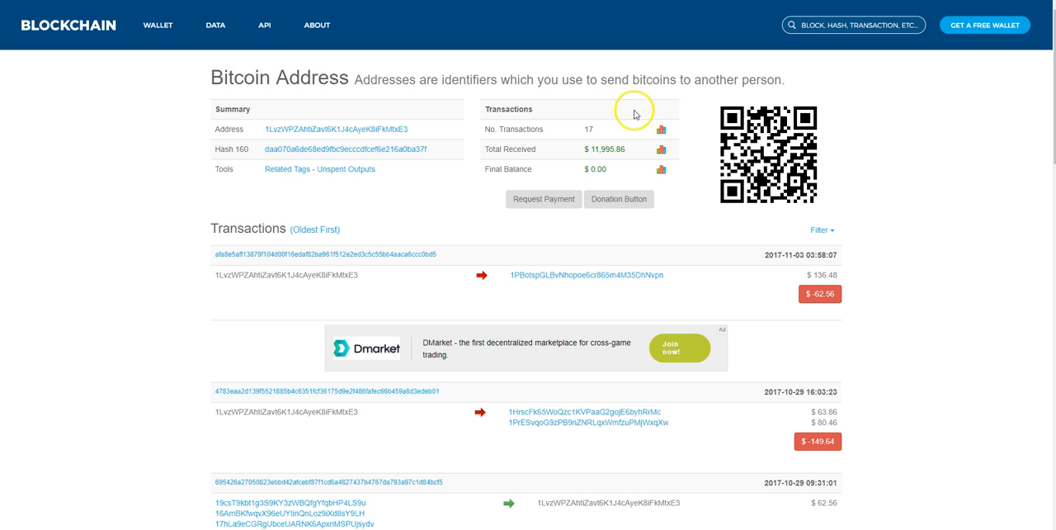
{"action": "mouse_move", "coordinate": [60, 35]}
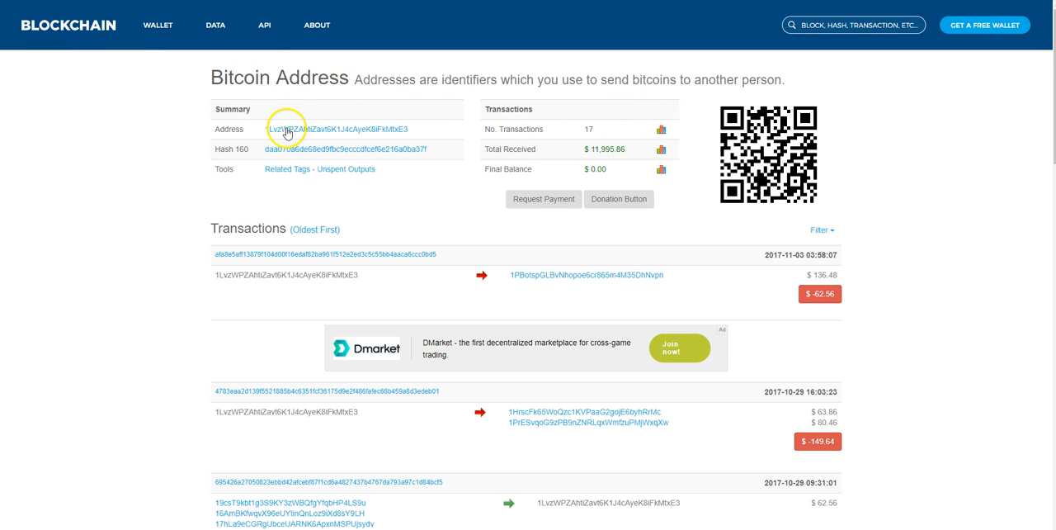
{"action": "mouse_move", "coordinate": [640, 136]}
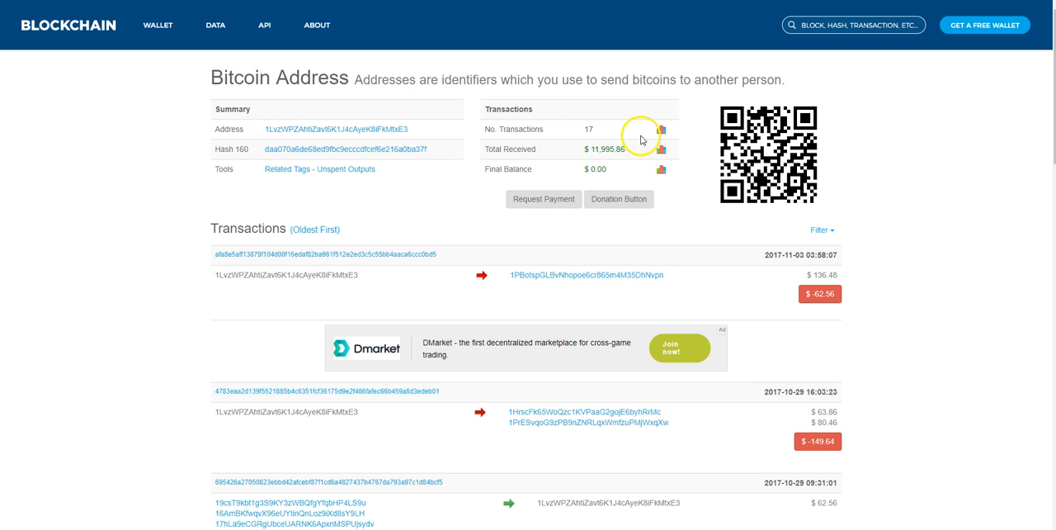
{"action": "mouse_move", "coordinate": [640, 137]}
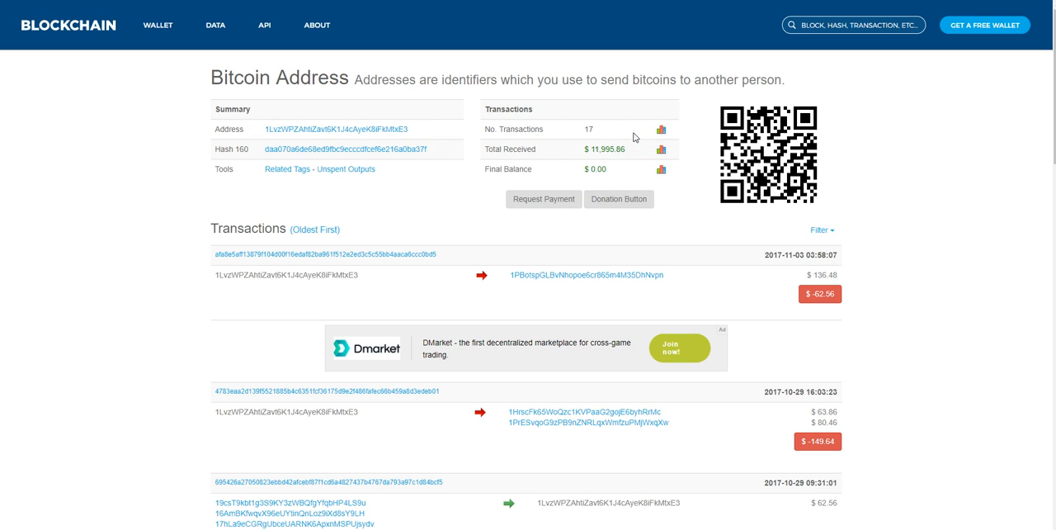
{"action": "mouse_move", "coordinate": [574, 132]}
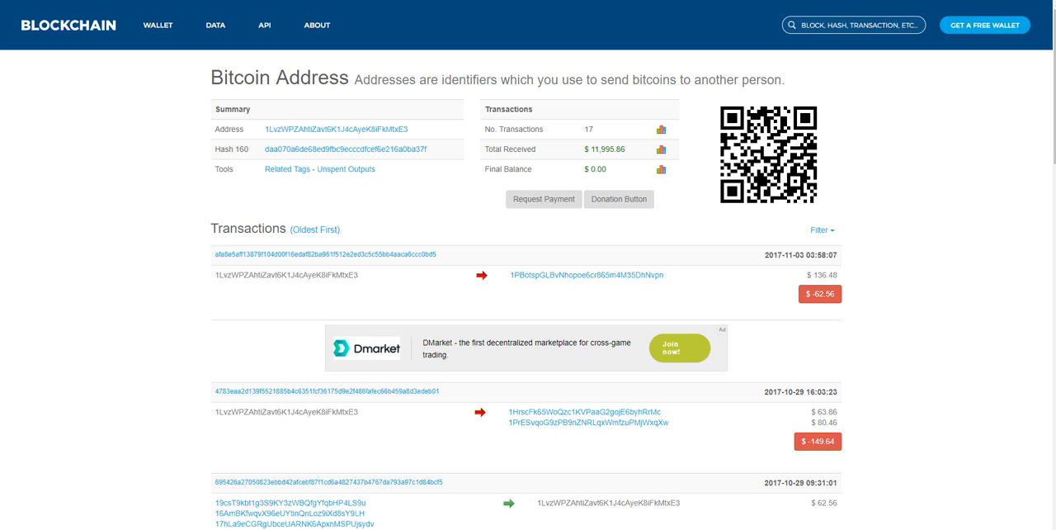
{"action": "mouse_move", "coordinate": [624, 189]}
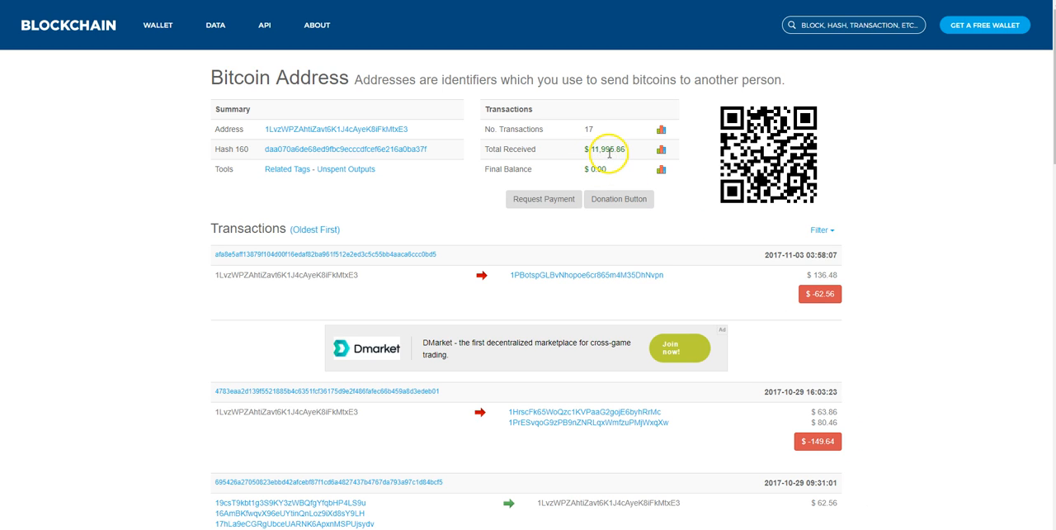
{"action": "mouse_move", "coordinate": [683, 145]}
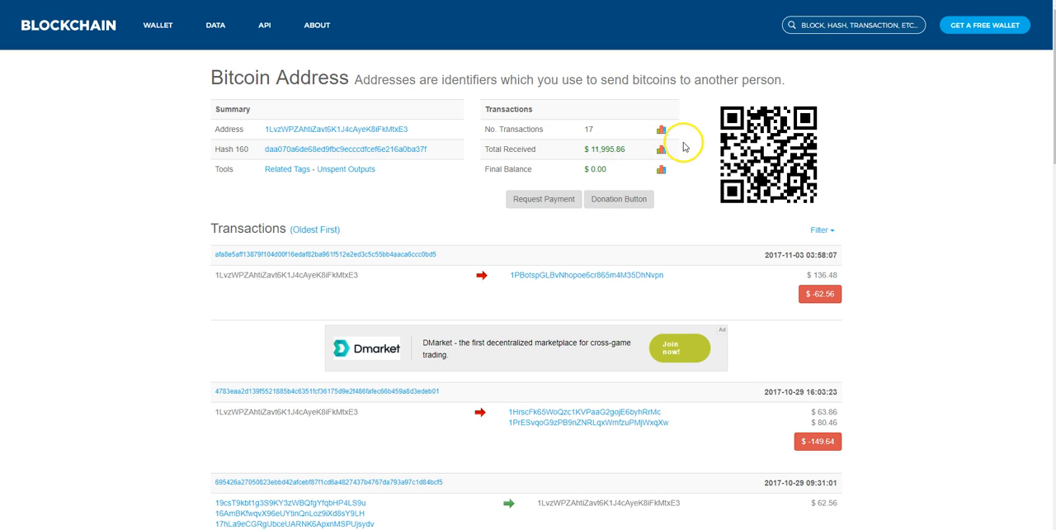
{"action": "mouse_move", "coordinate": [299, 143]}
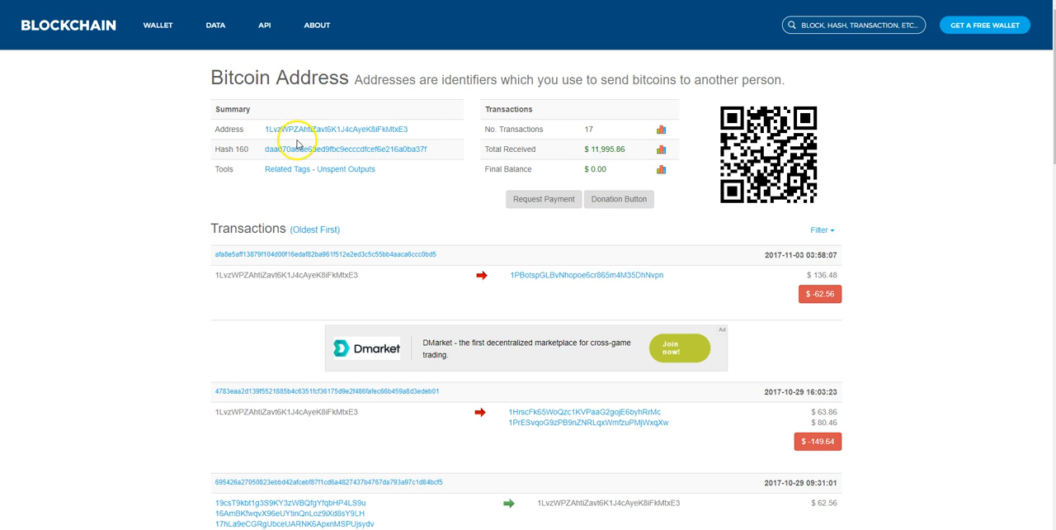
{"action": "mouse_move", "coordinate": [254, 113]}
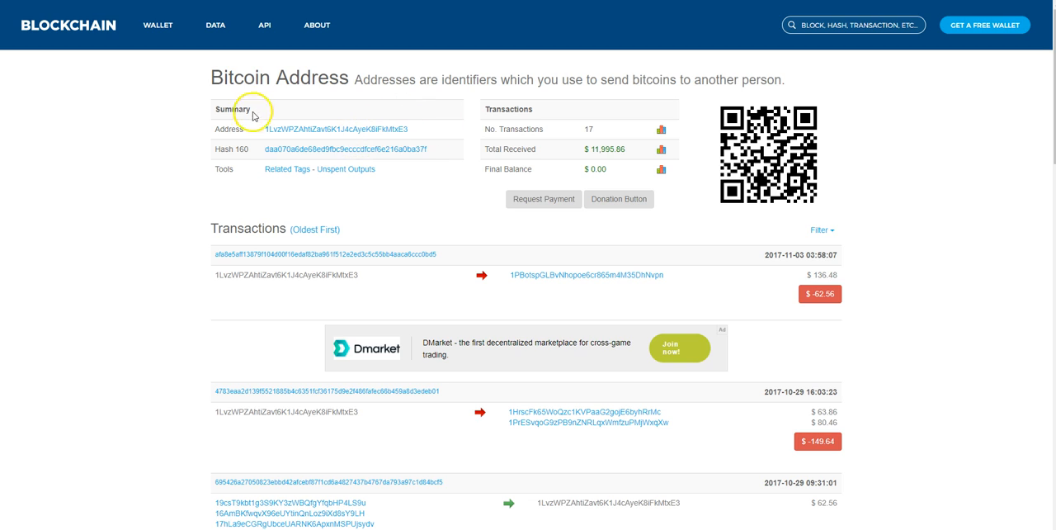
{"action": "mouse_move", "coordinate": [305, 142]}
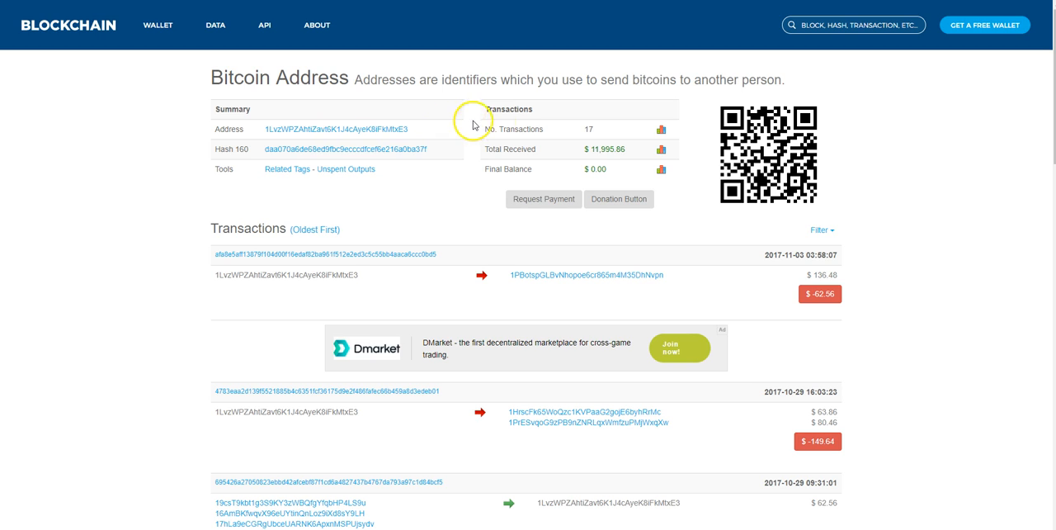
{"action": "mouse_move", "coordinate": [614, 138]}
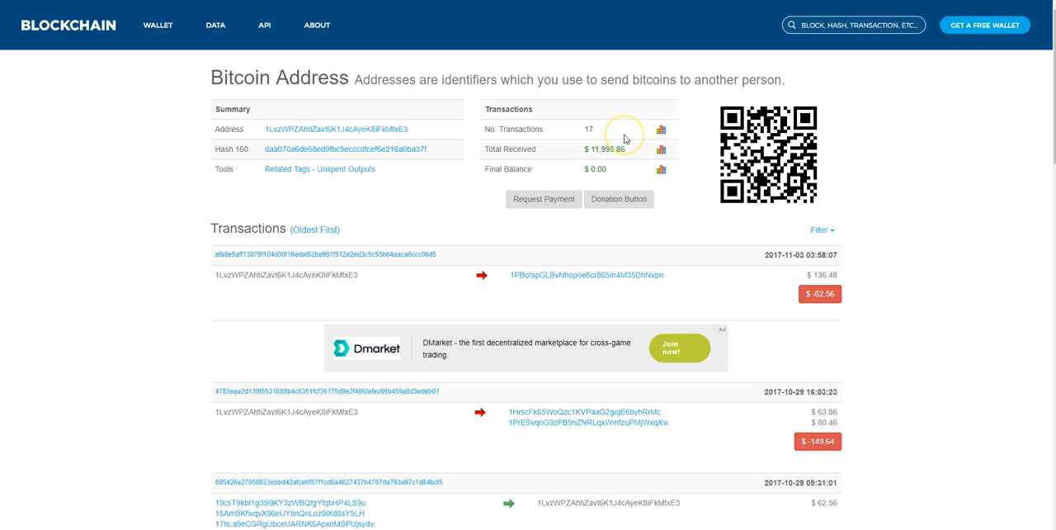
{"action": "mouse_move", "coordinate": [597, 119]}
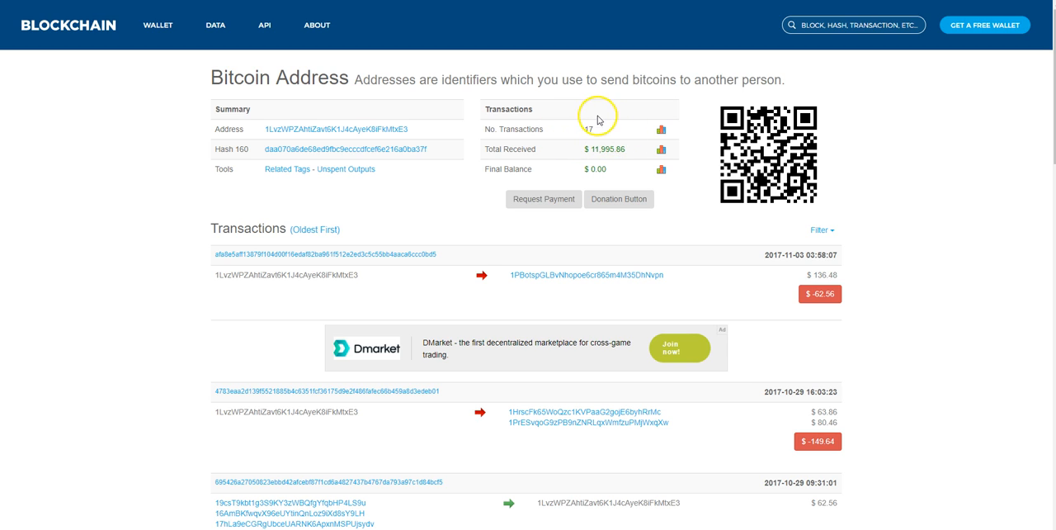
{"action": "mouse_move", "coordinate": [572, 126]}
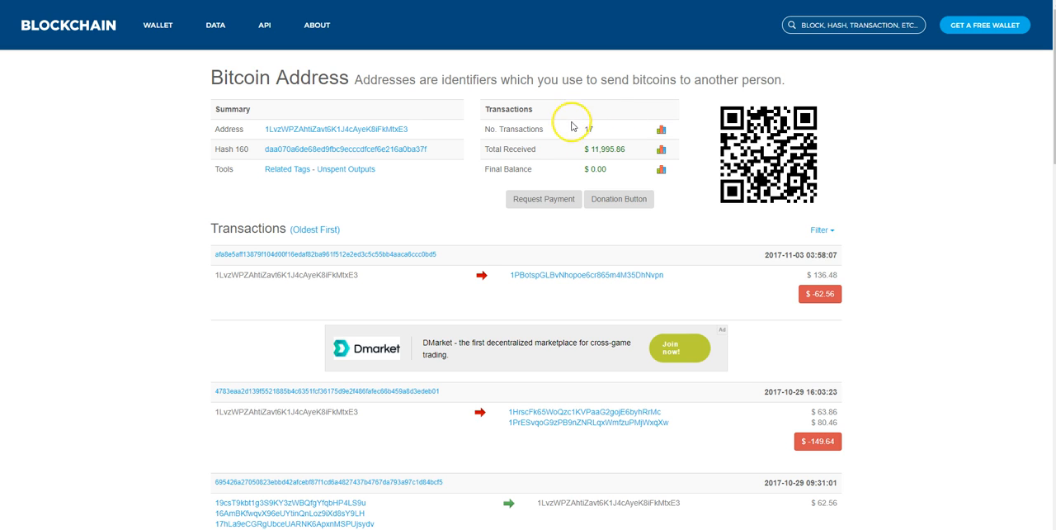
{"action": "mouse_move", "coordinate": [602, 129]}
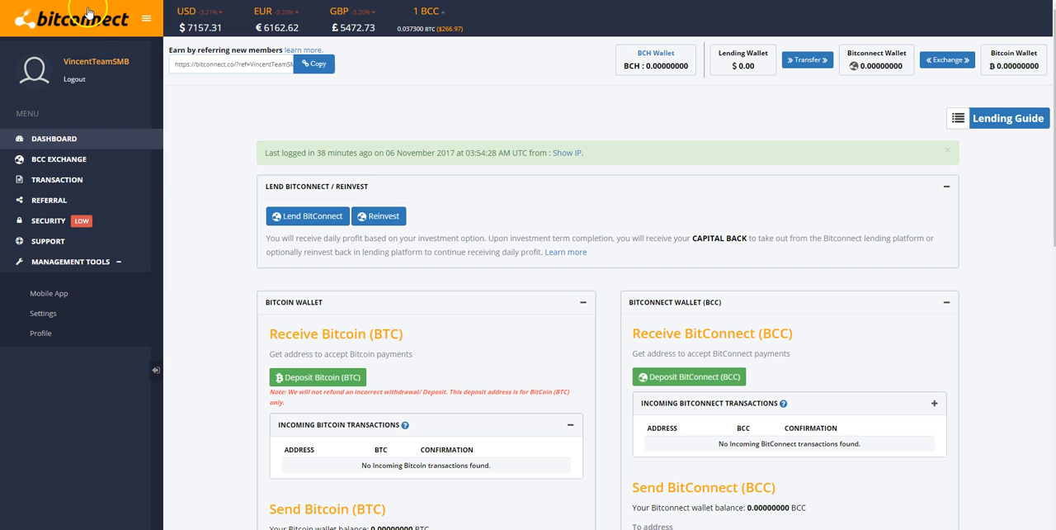
{"action": "mouse_move", "coordinate": [409, 90]}
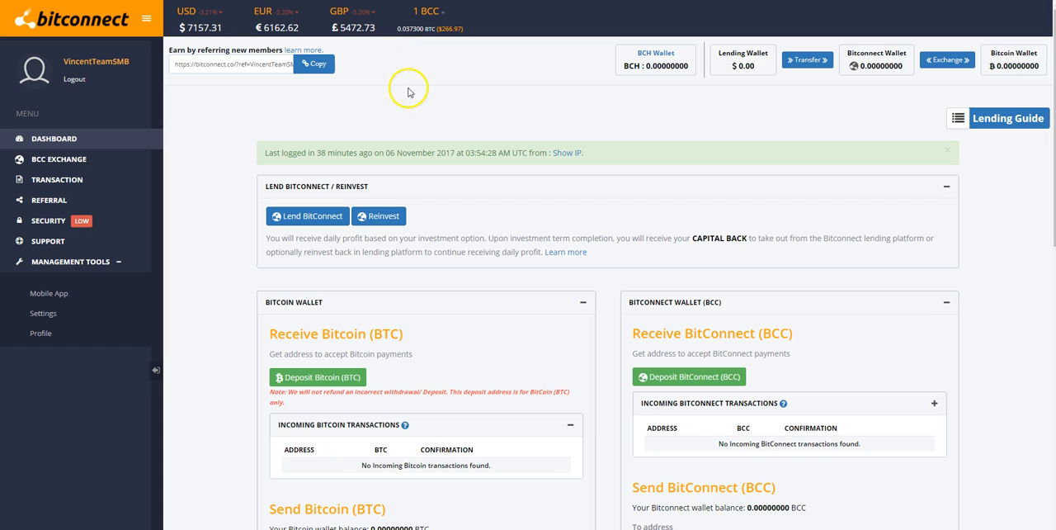
{"action": "mouse_move", "coordinate": [406, 109]}
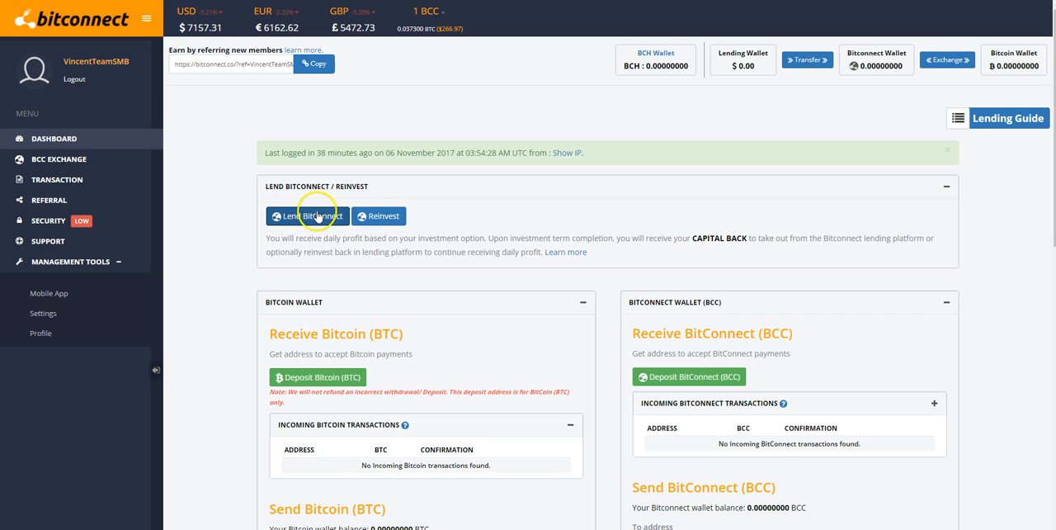
{"action": "mouse_move", "coordinate": [836, 90]}
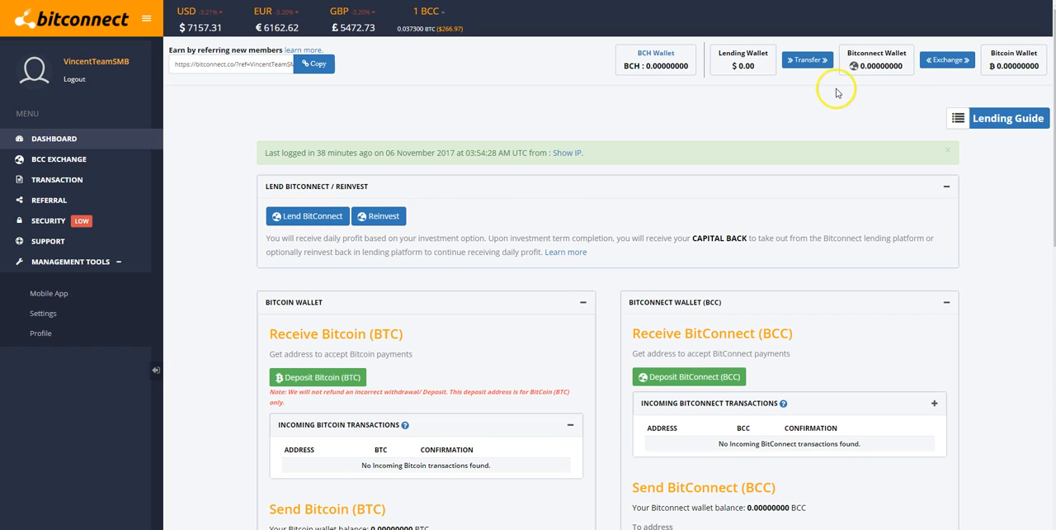
{"action": "mouse_move", "coordinate": [871, 67]}
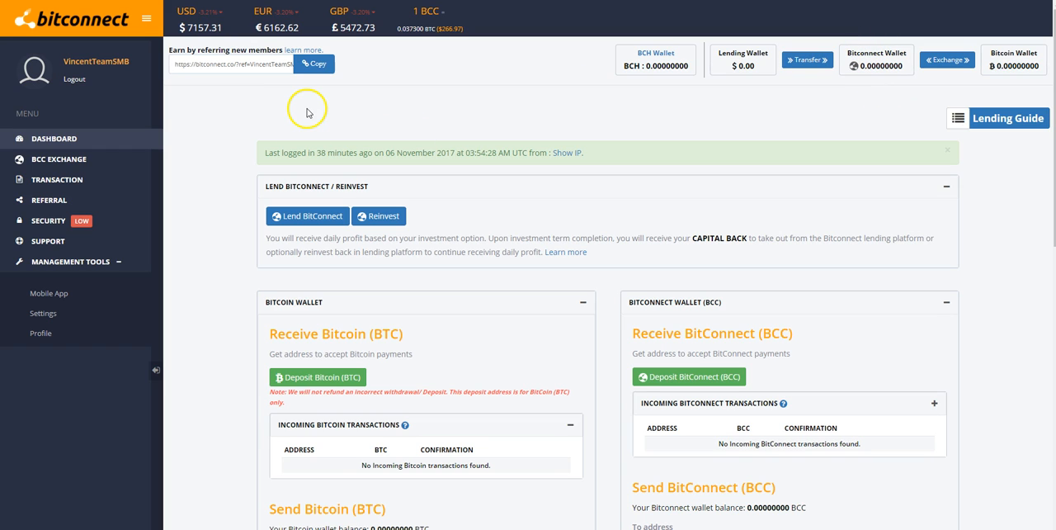
{"action": "mouse_move", "coordinate": [353, 173]}
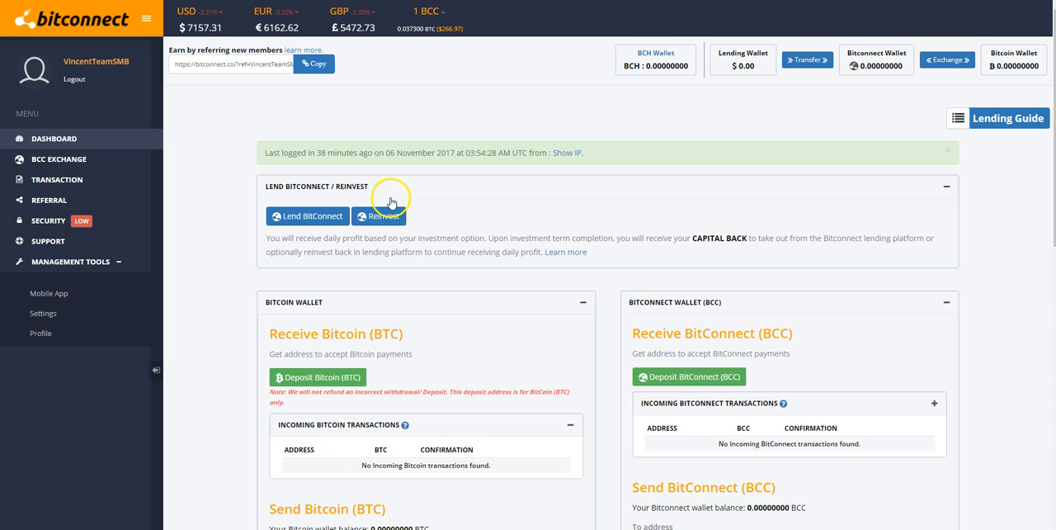
{"action": "mouse_move", "coordinate": [346, 132]}
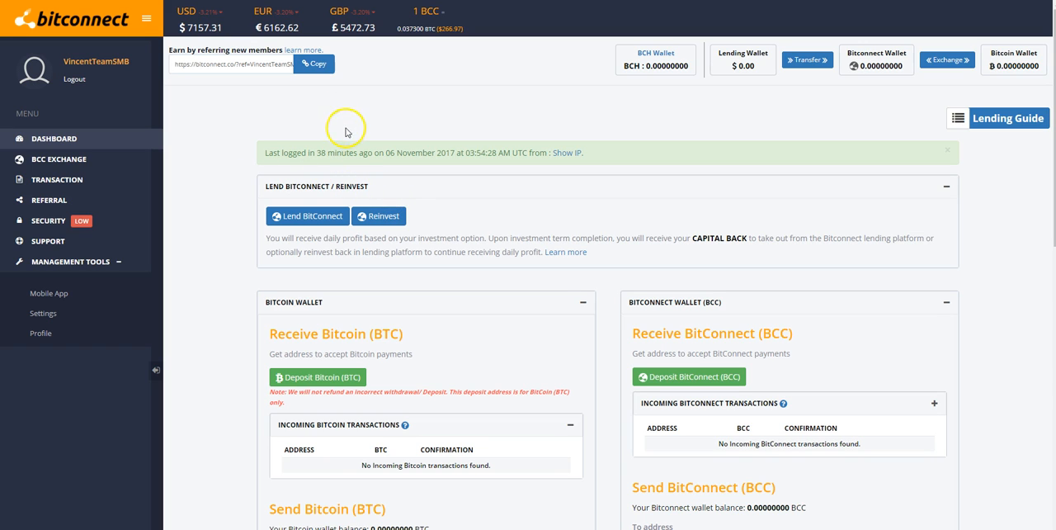
{"action": "mouse_move", "coordinate": [378, 189]}
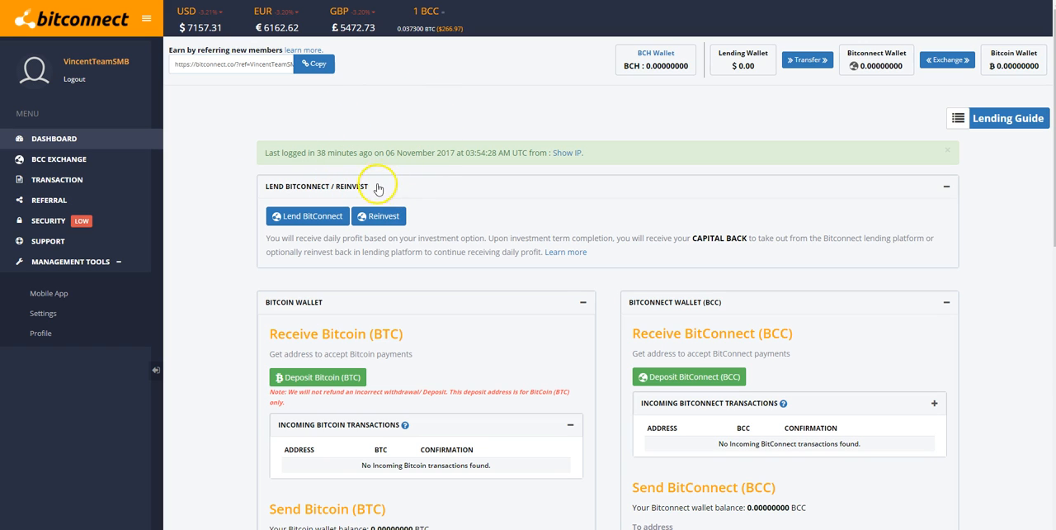
{"action": "mouse_move", "coordinate": [739, 96]}
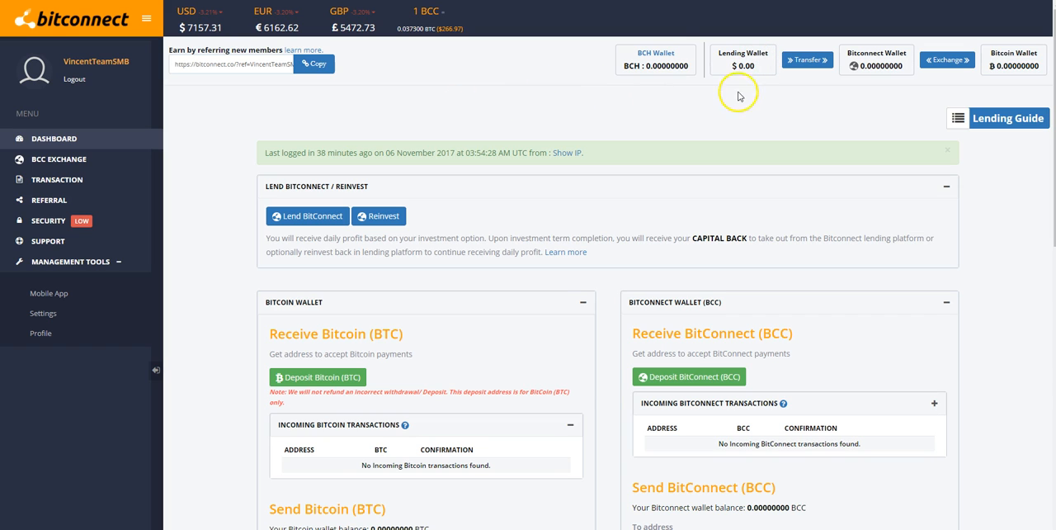
{"action": "mouse_move", "coordinate": [389, 152]}
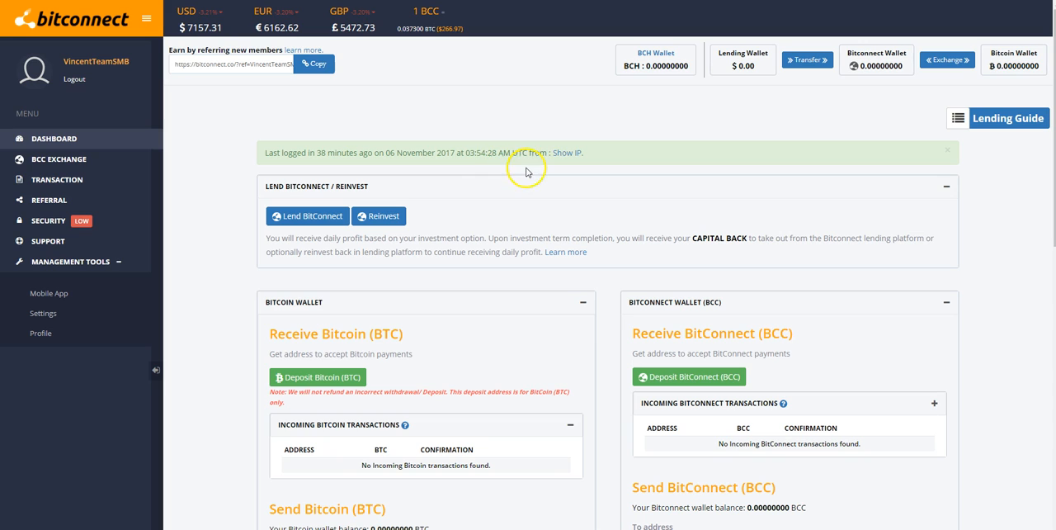
{"action": "mouse_move", "coordinate": [514, 41]}
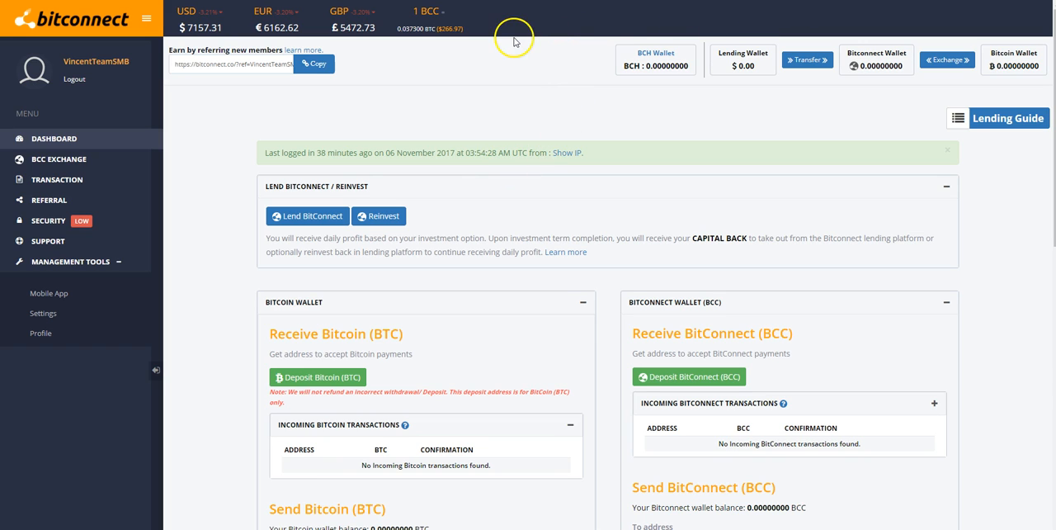
{"action": "mouse_move", "coordinate": [475, 51]}
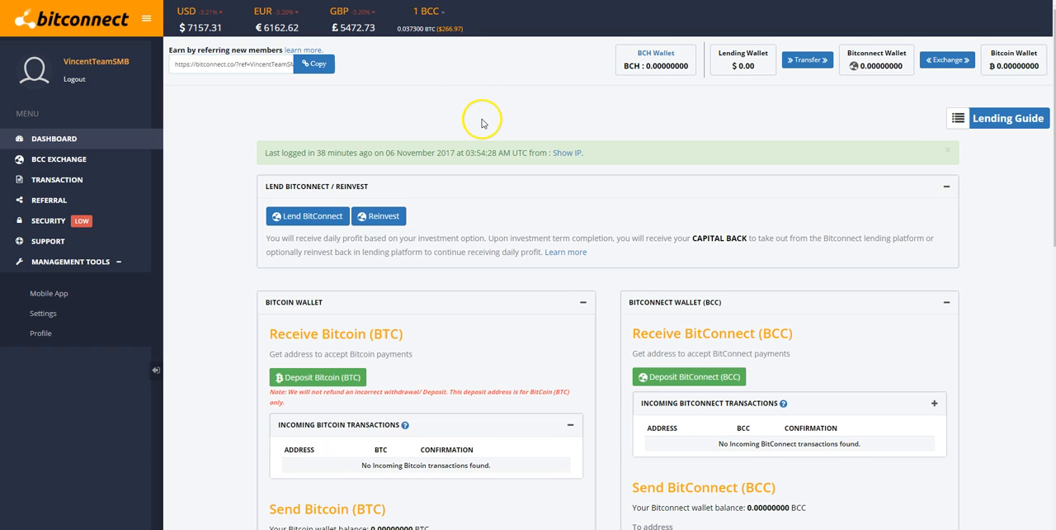
{"action": "mouse_move", "coordinate": [769, 52]}
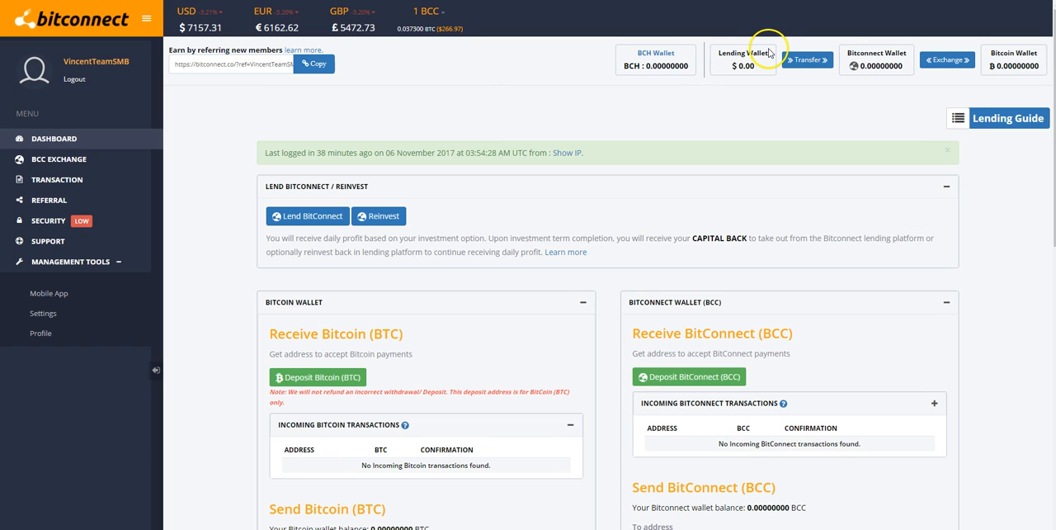
{"action": "mouse_move", "coordinate": [831, 76]}
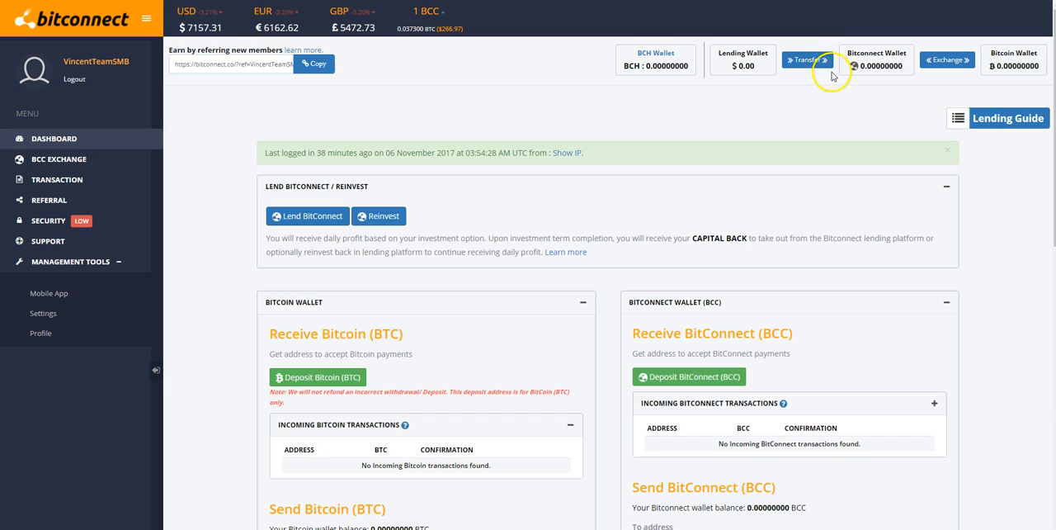
{"action": "mouse_move", "coordinate": [808, 59]}
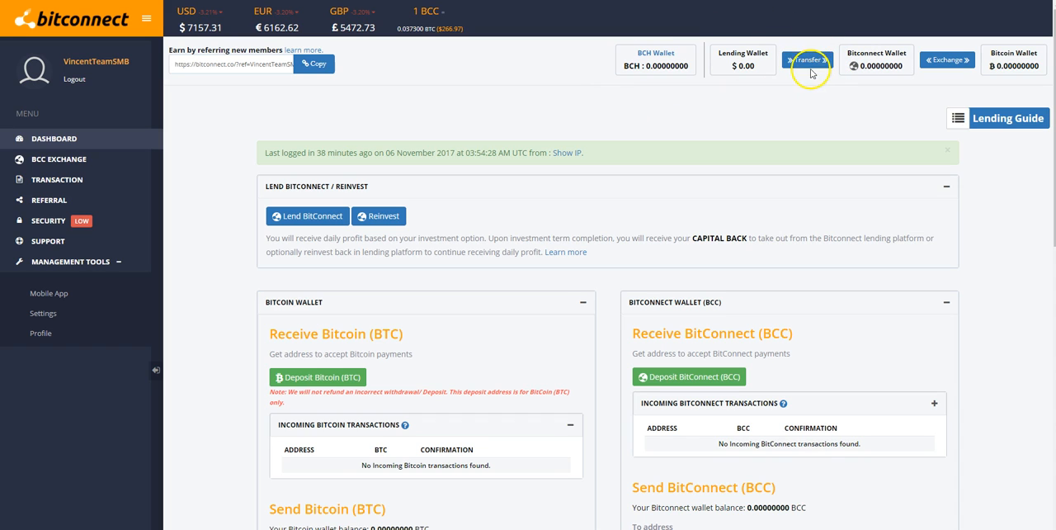
{"action": "mouse_move", "coordinate": [594, 69]}
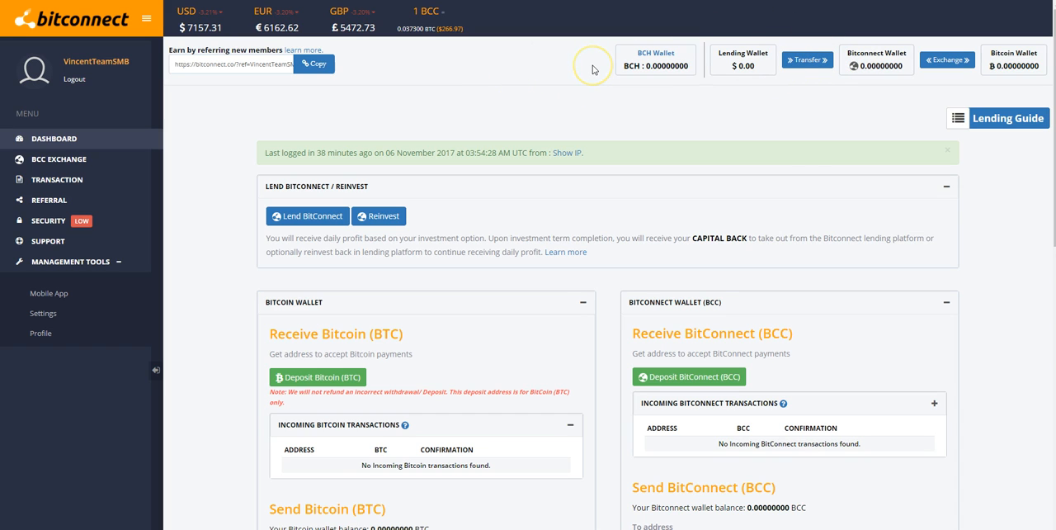
{"action": "mouse_move", "coordinate": [611, 69]}
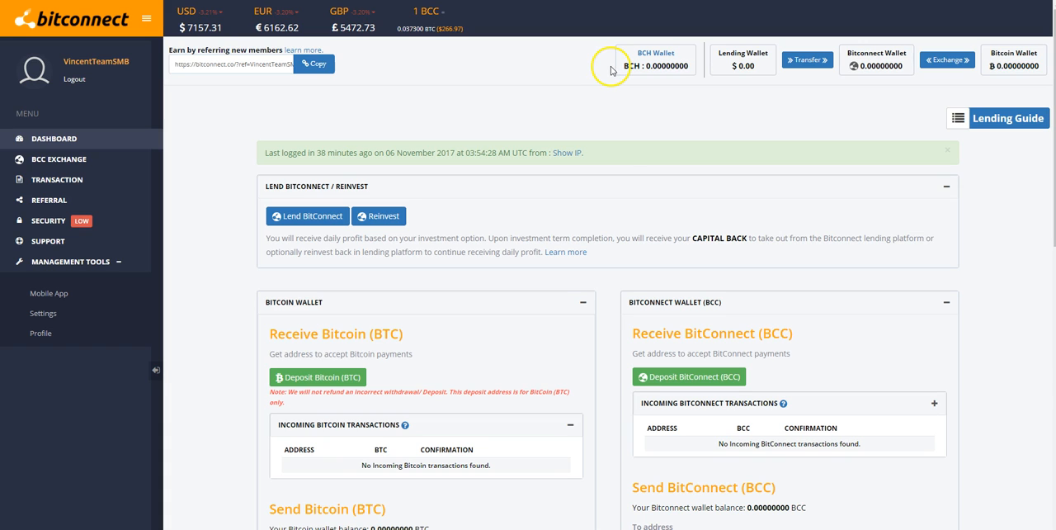
{"action": "mouse_move", "coordinate": [299, 89]}
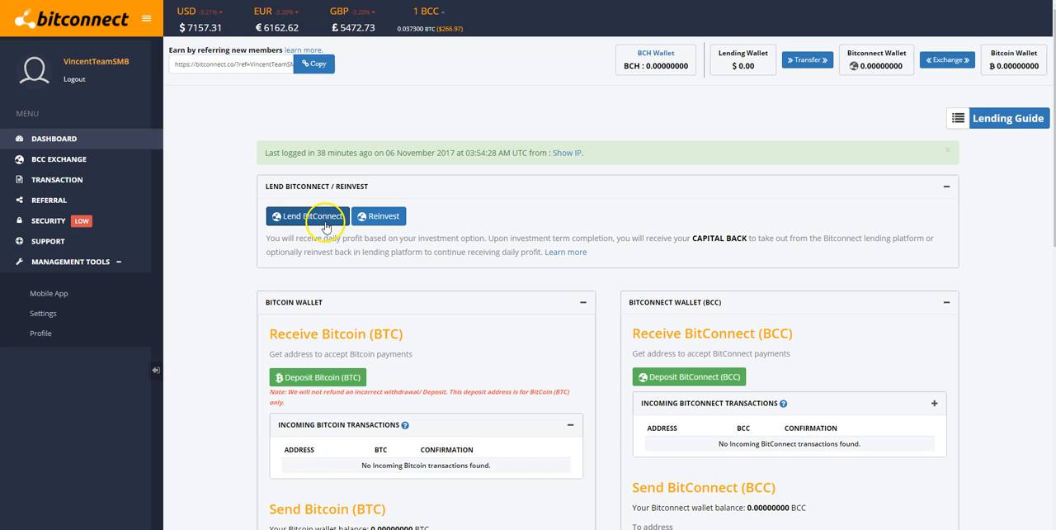
Scroll down the BitConnect dashboard past the zero balances to the lending and transaction sections
{"action": "scroll", "scroll_direction": "down", "scroll_amount": 3}
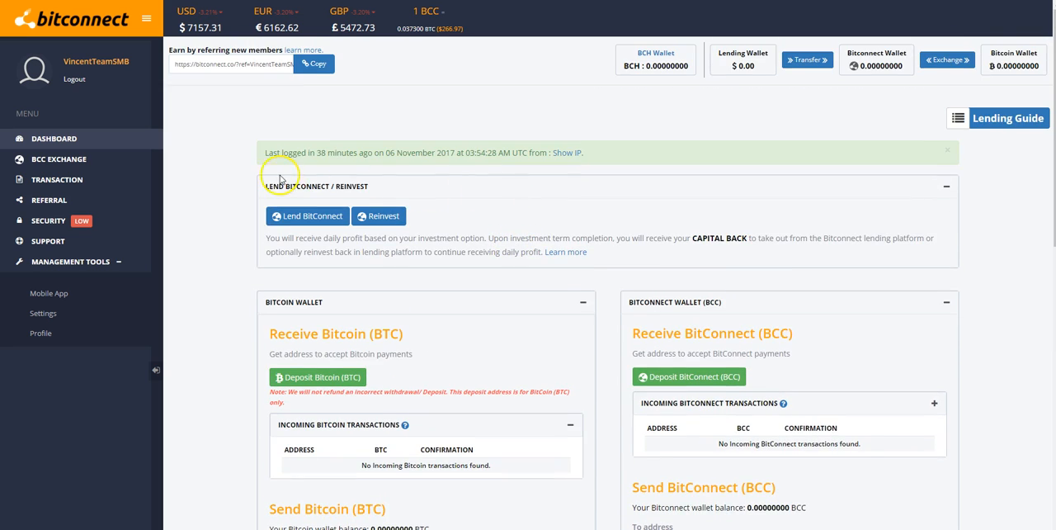
{"action": "mouse_move", "coordinate": [393, 112]}
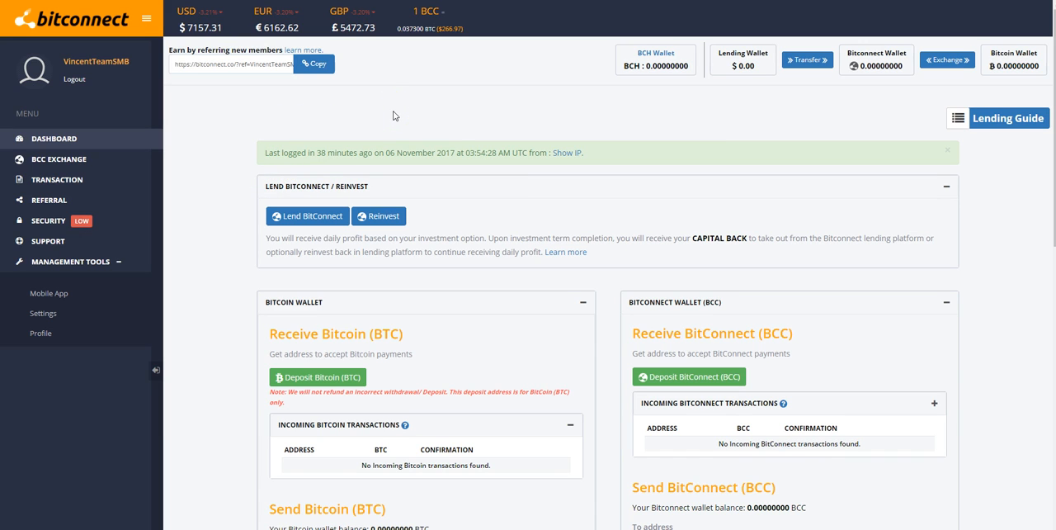
{"action": "mouse_move", "coordinate": [450, 121]}
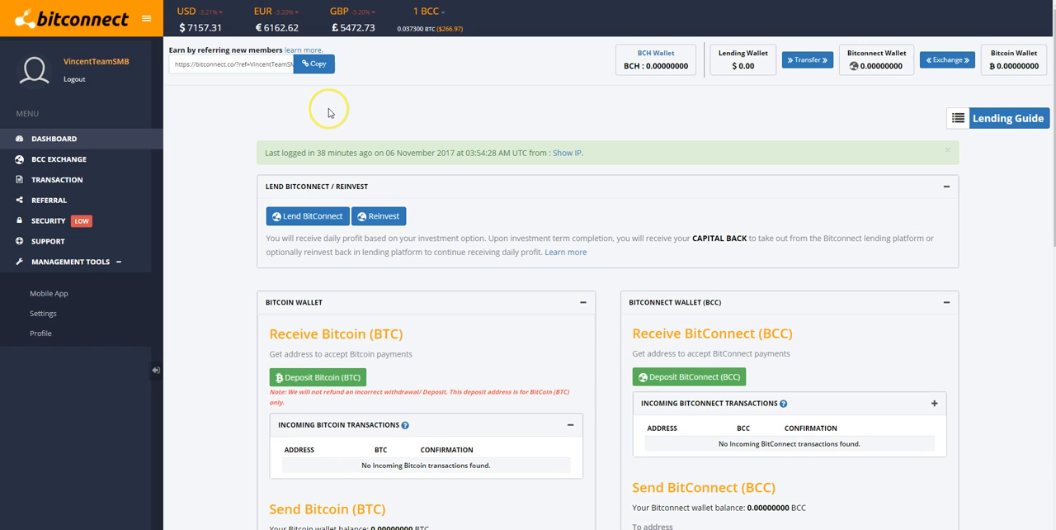
{"action": "mouse_move", "coordinate": [329, 109]}
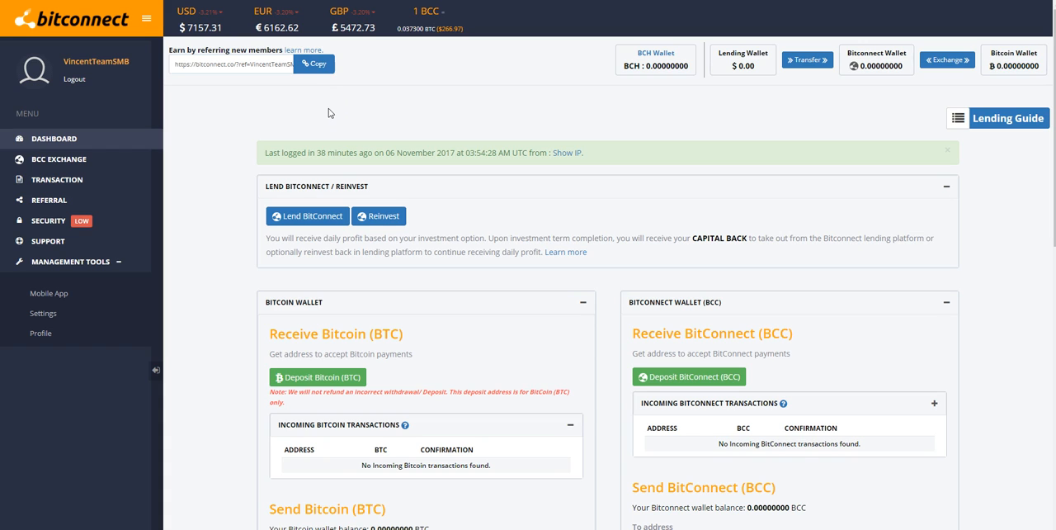
{"action": "mouse_move", "coordinate": [251, 203]}
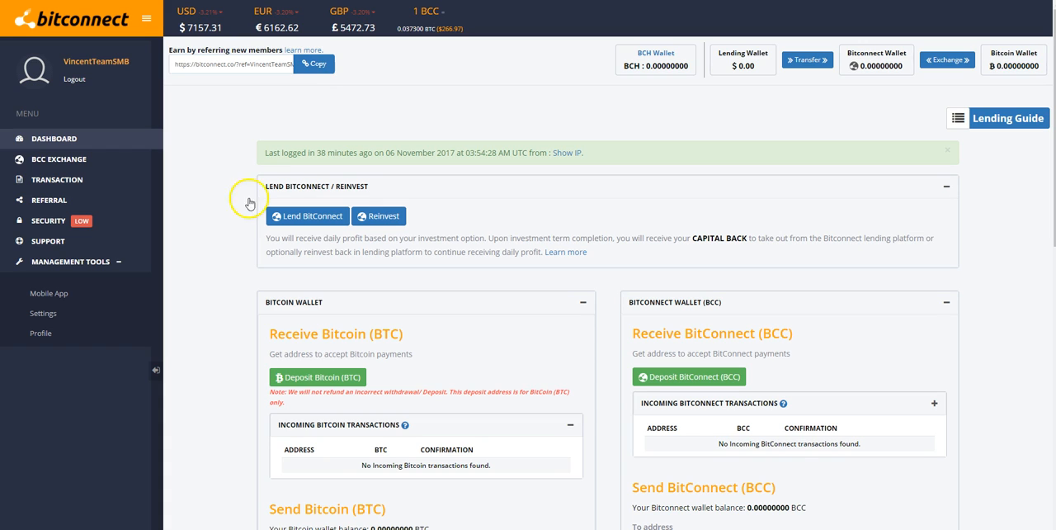